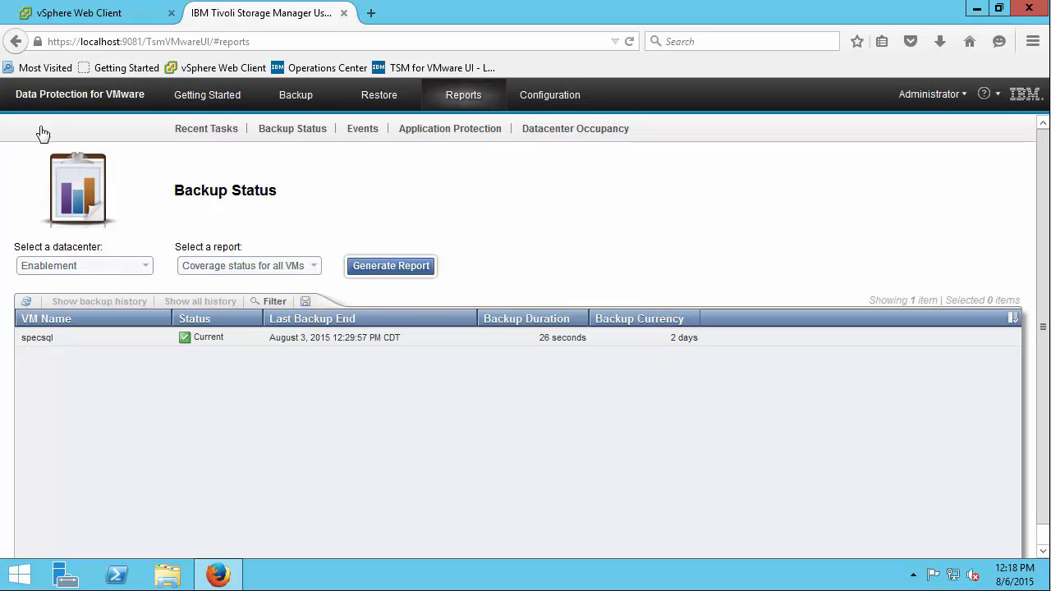
mouse_move(62, 159)
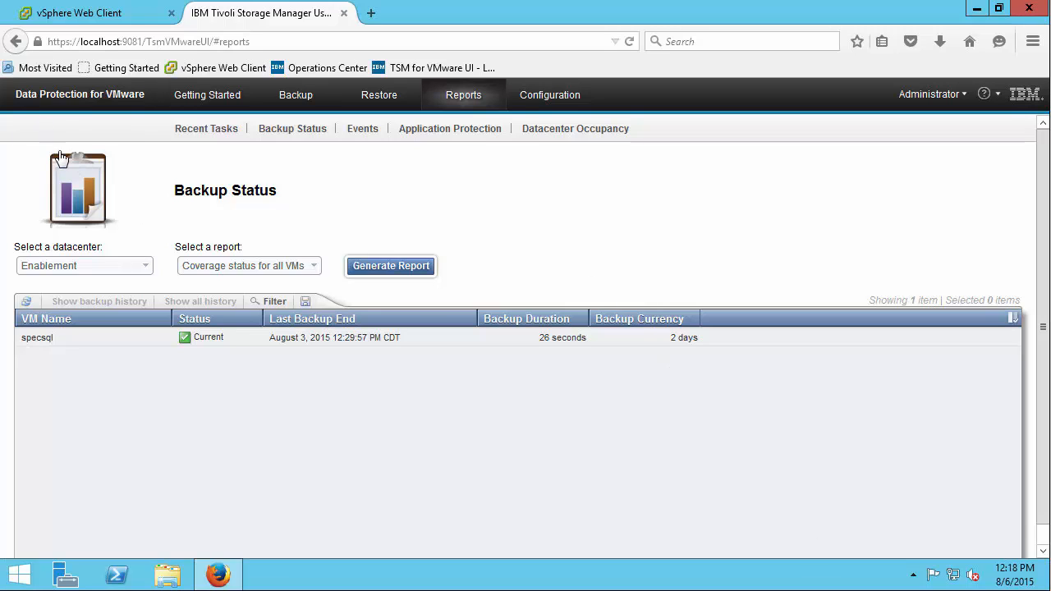
mouse_move(111, 111)
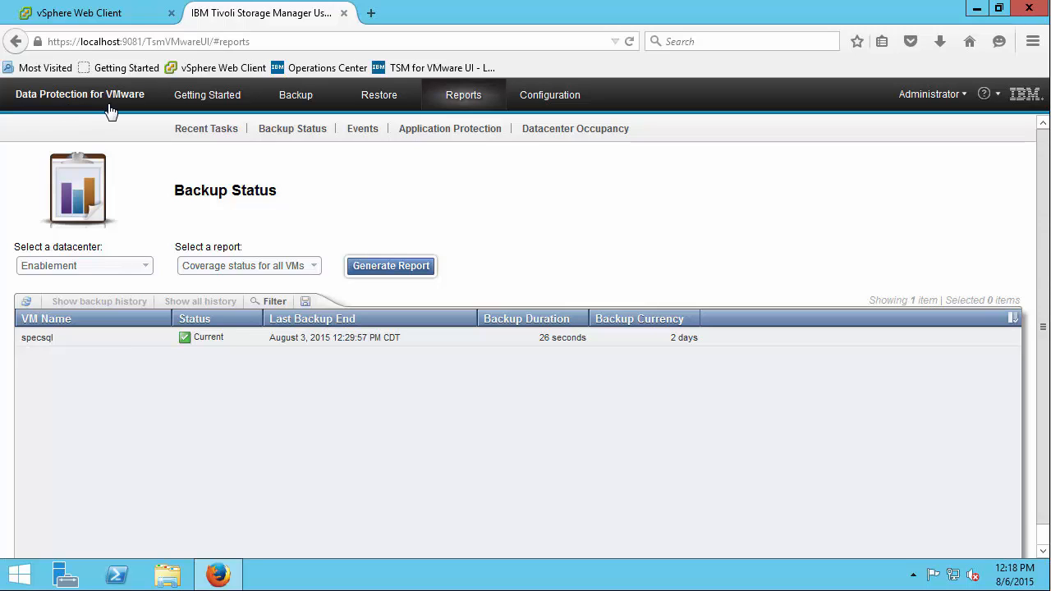
mouse_move(463, 113)
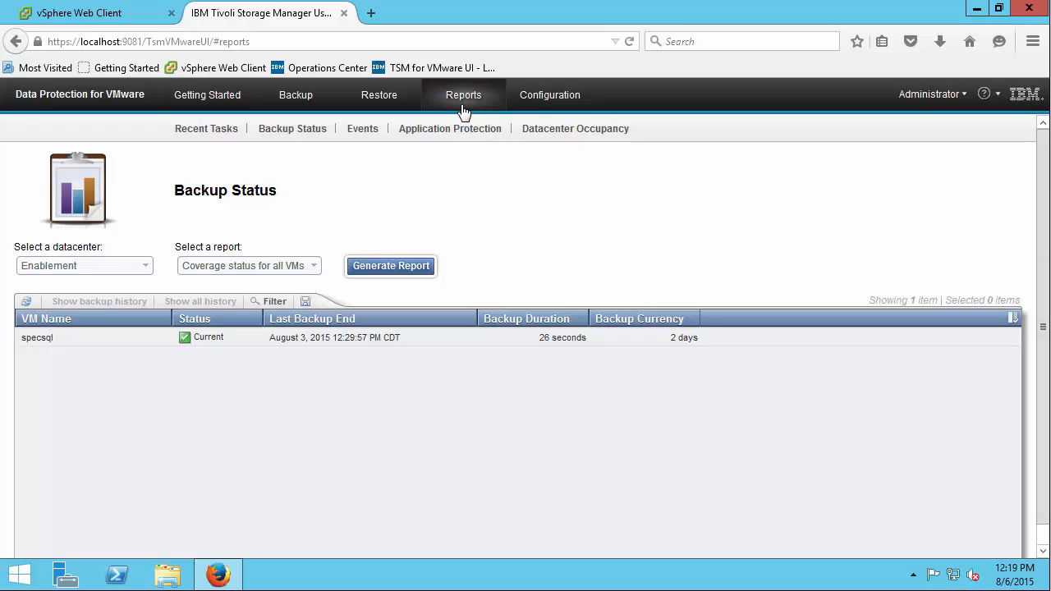
mouse_move(59, 345)
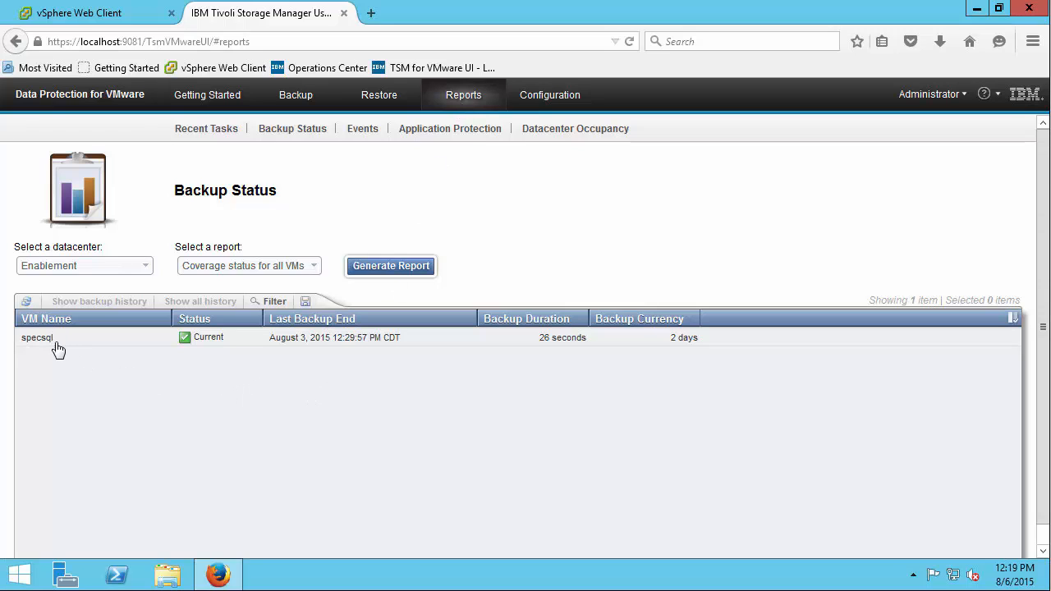
mouse_move(52, 347)
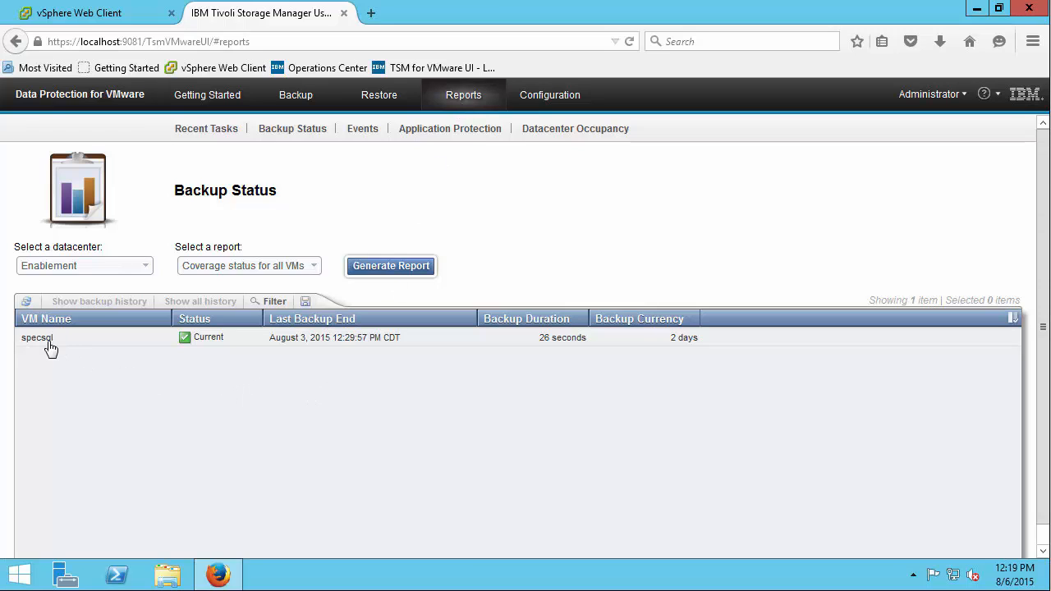
mouse_move(340, 168)
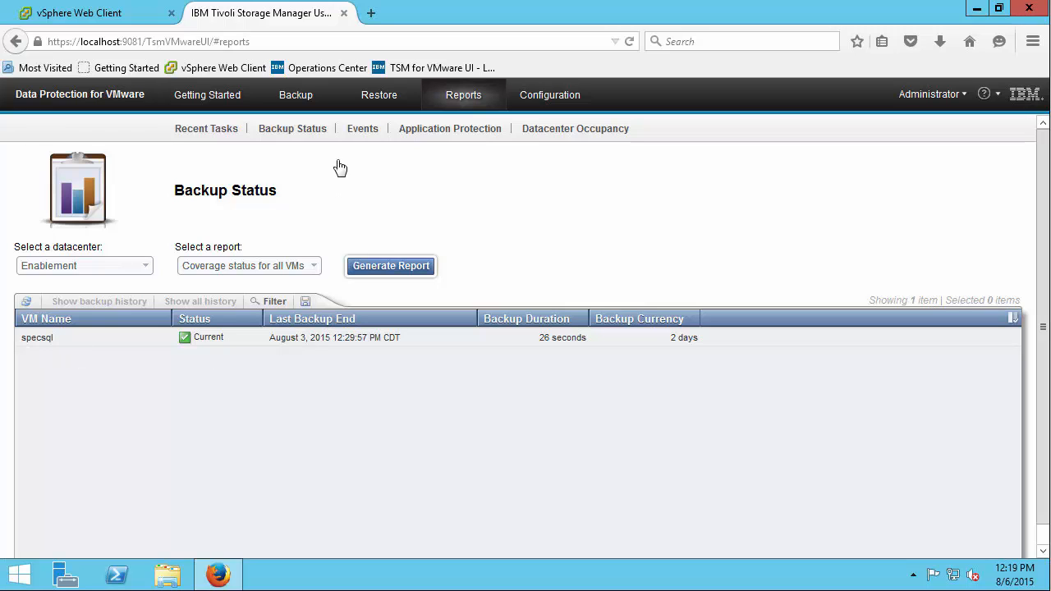
mouse_move(431, 324)
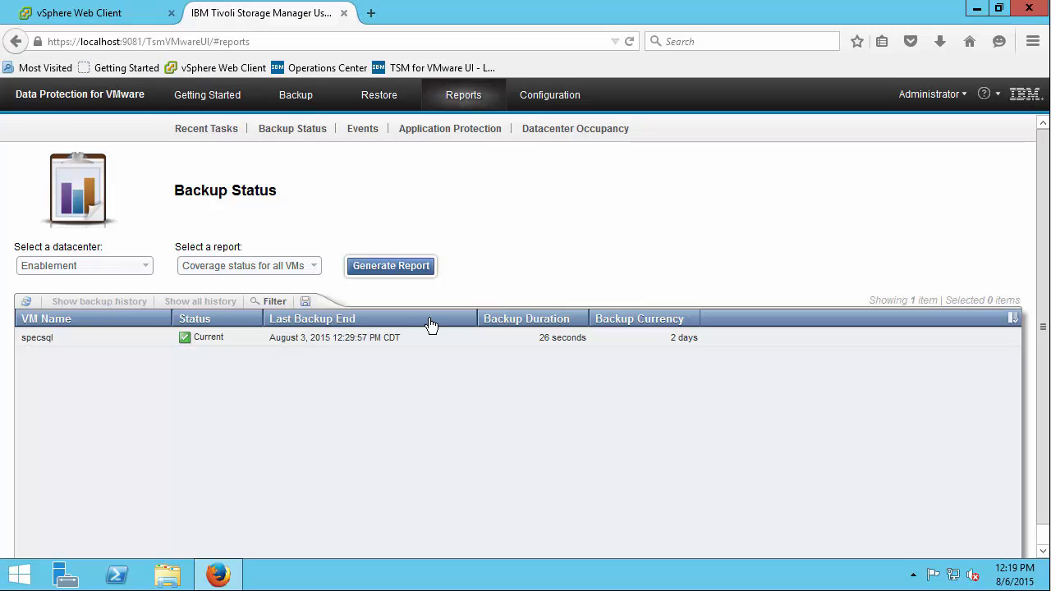
Return to the vSphere Web Client view of specsql and launch its console
click(91, 12)
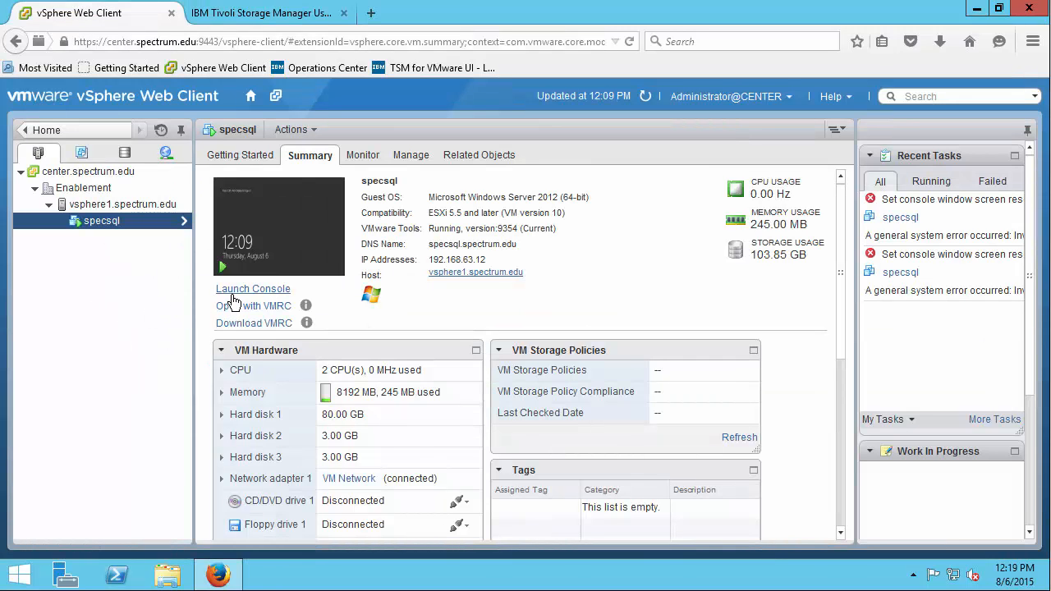
mouse_move(123, 247)
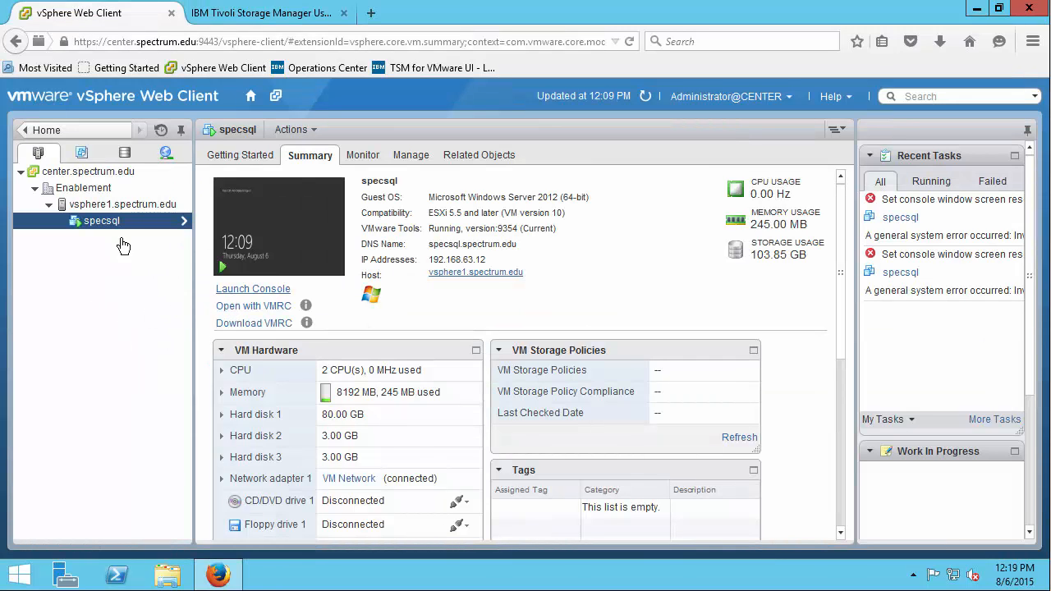
mouse_move(521, 305)
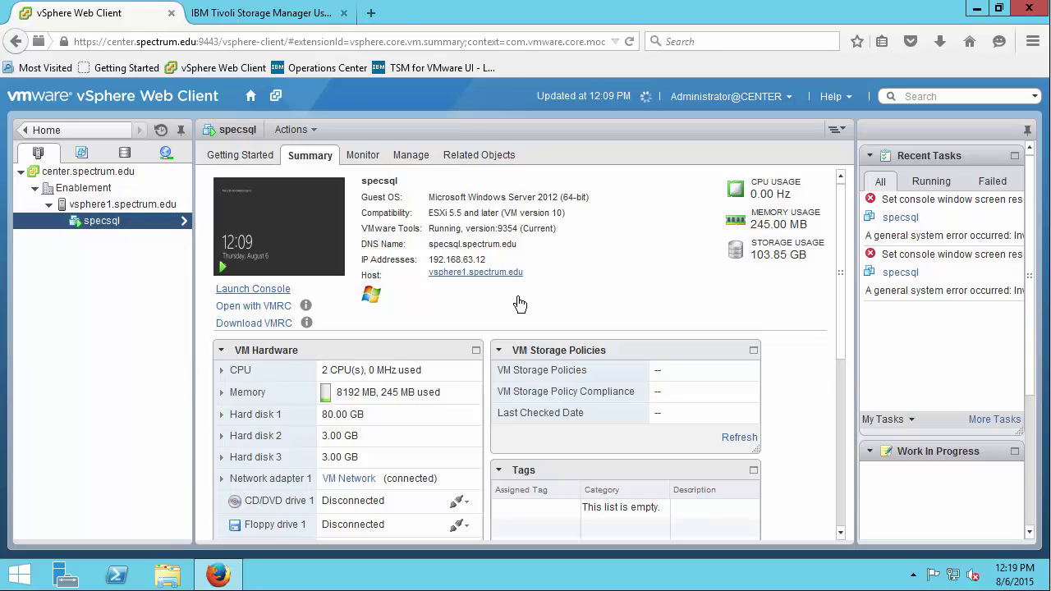
click(253, 289)
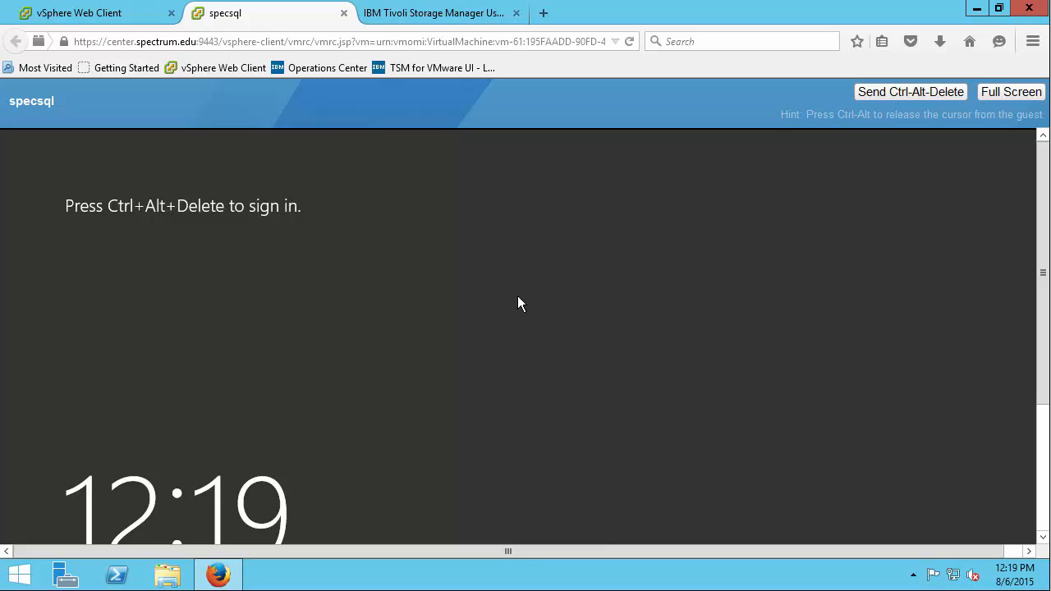
mouse_move(857, 105)
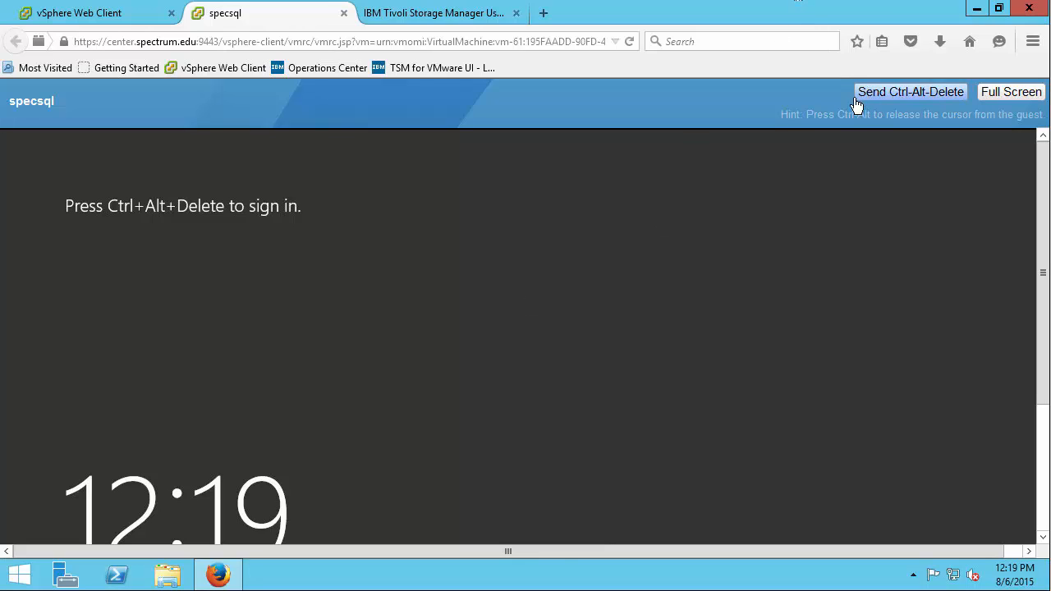
Send Ctrl-Alt-Delete to specsql and sign in as the Demo User
click(909, 91)
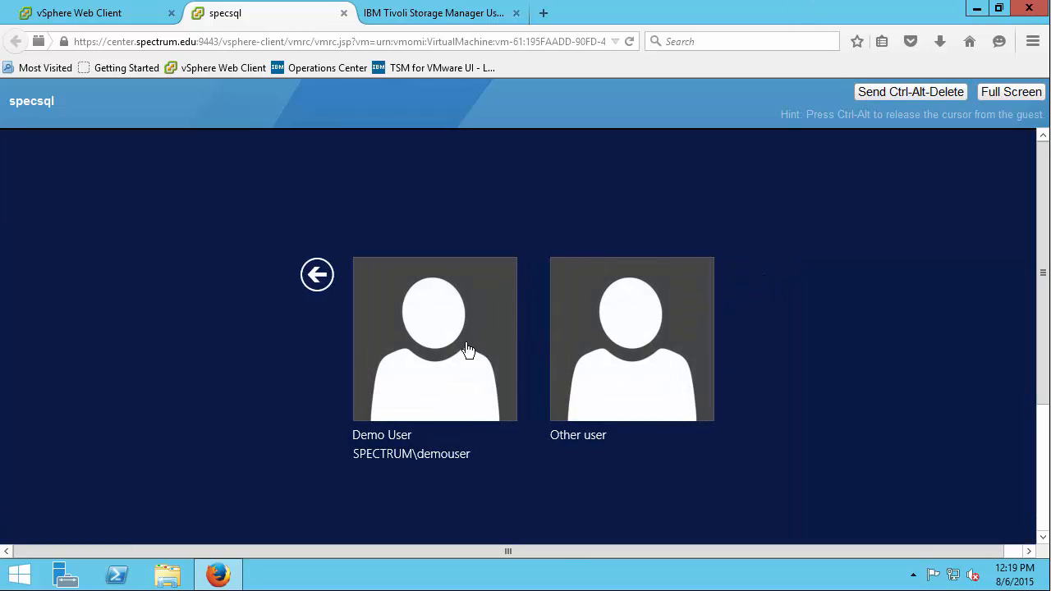
mouse_move(485, 403)
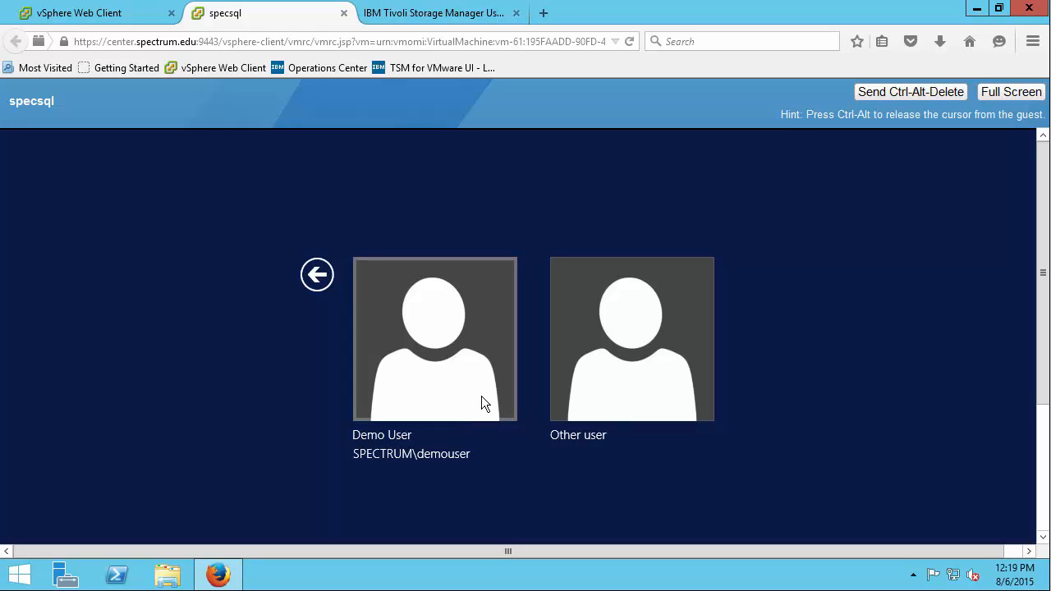
click(435, 338)
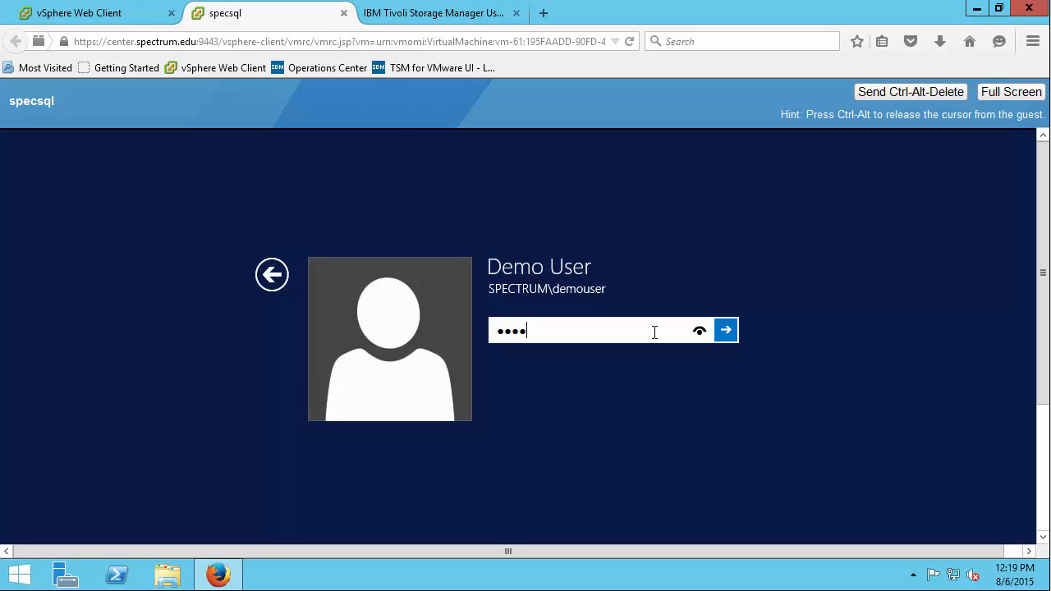
click(726, 330)
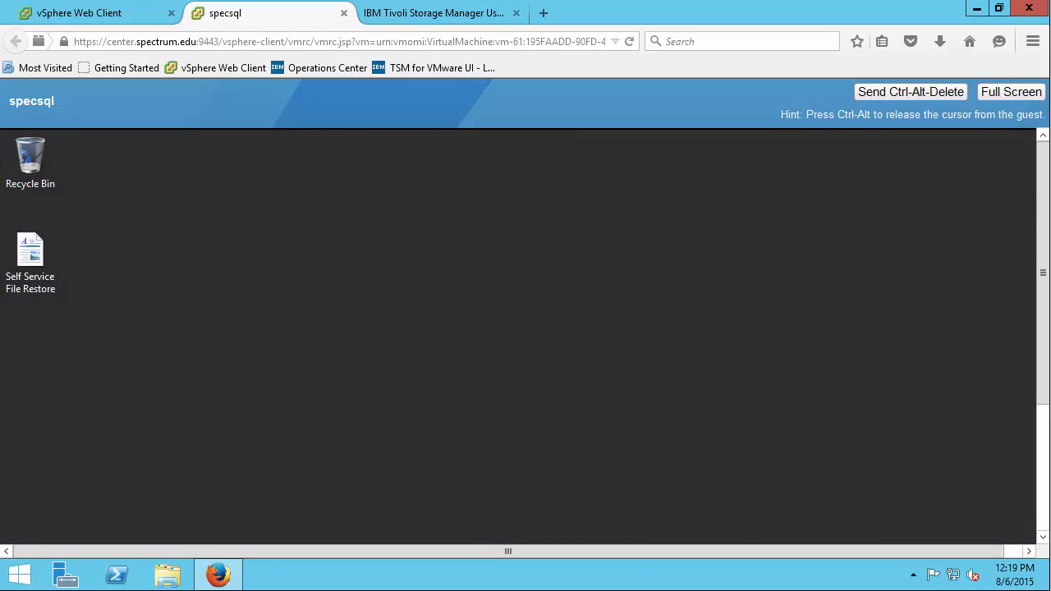
mouse_move(1010, 91)
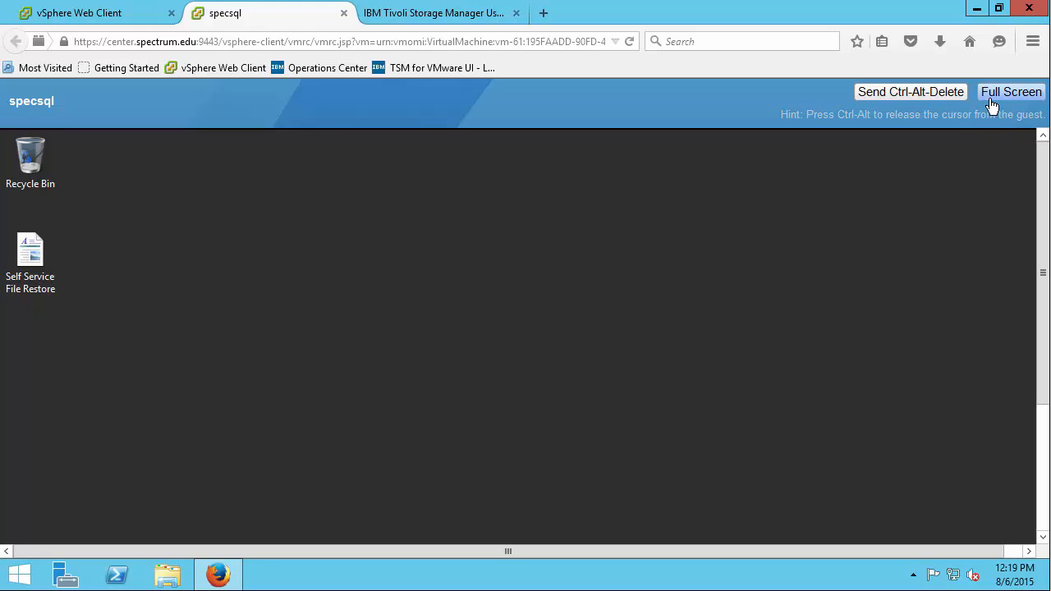
Make the specsql console full screen and open the guest's Start screen
click(1011, 91)
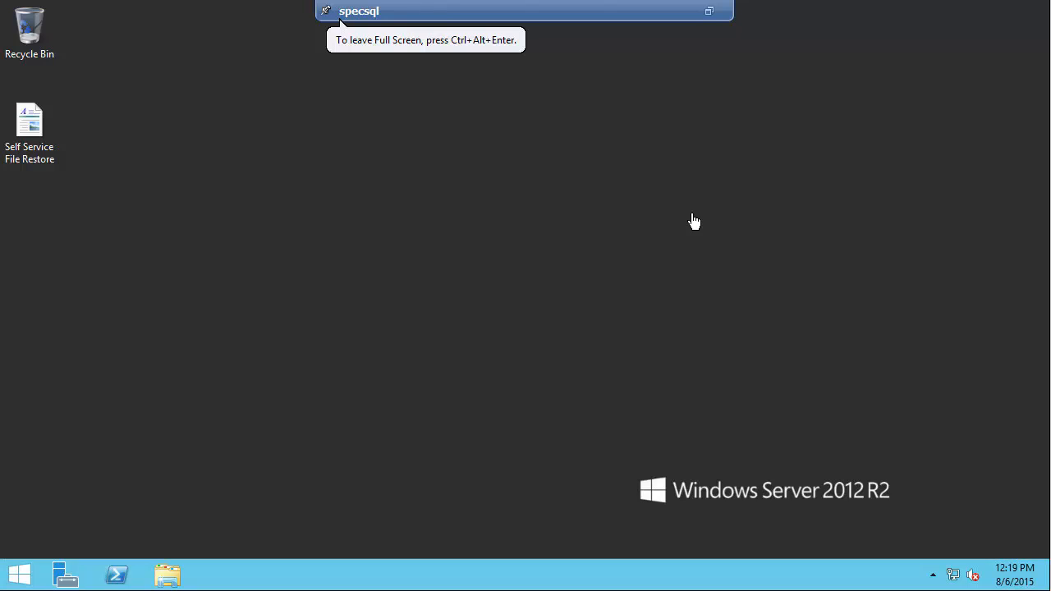
mouse_move(163, 468)
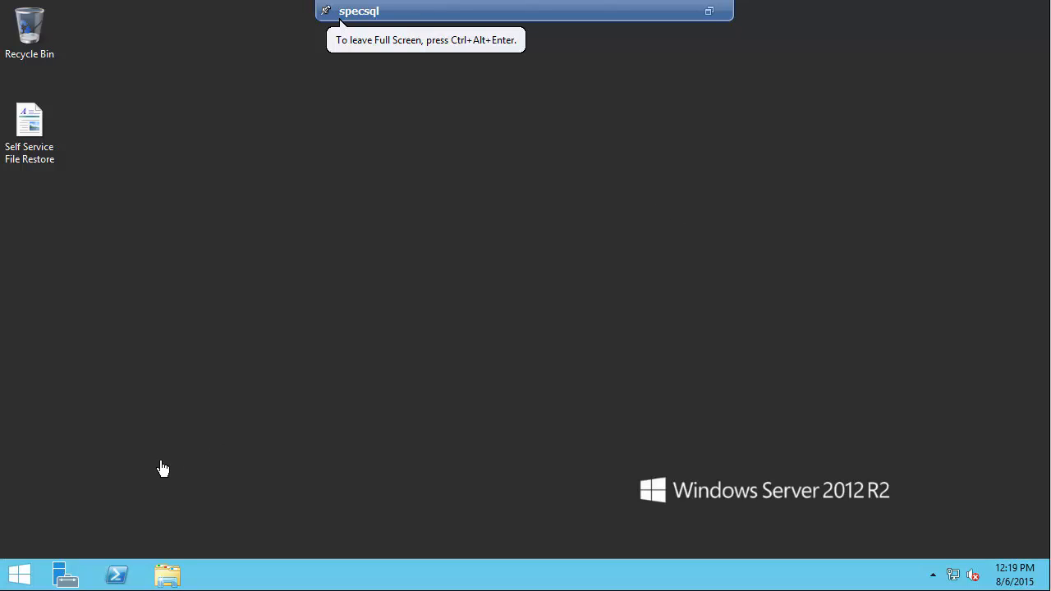
mouse_move(57, 542)
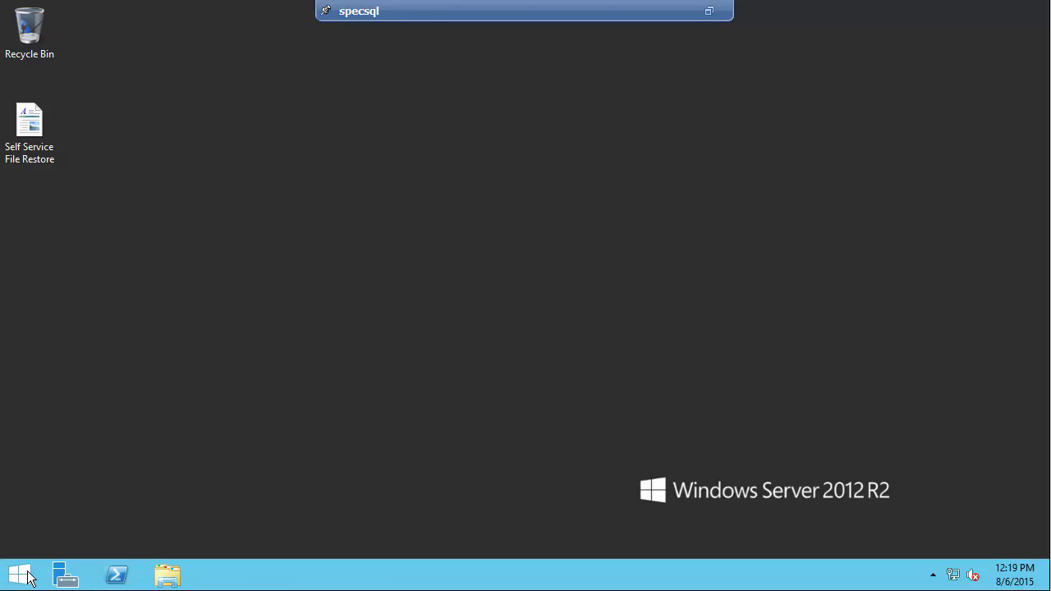
click(20, 574)
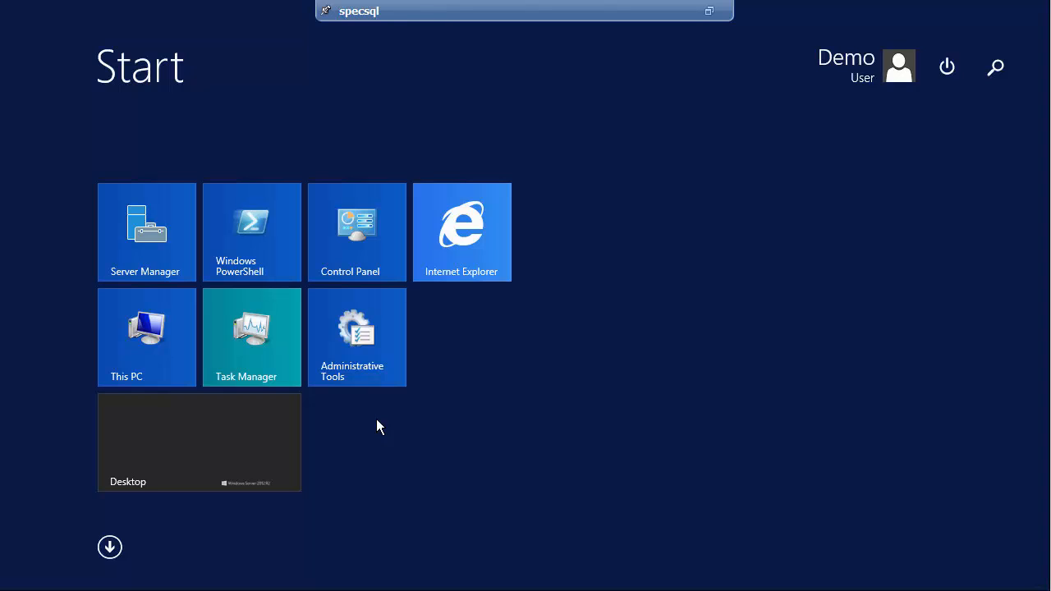
Launch Internet Explorer, go to the FileRestoreUI address from history, and bypass the certificate warning
click(462, 231)
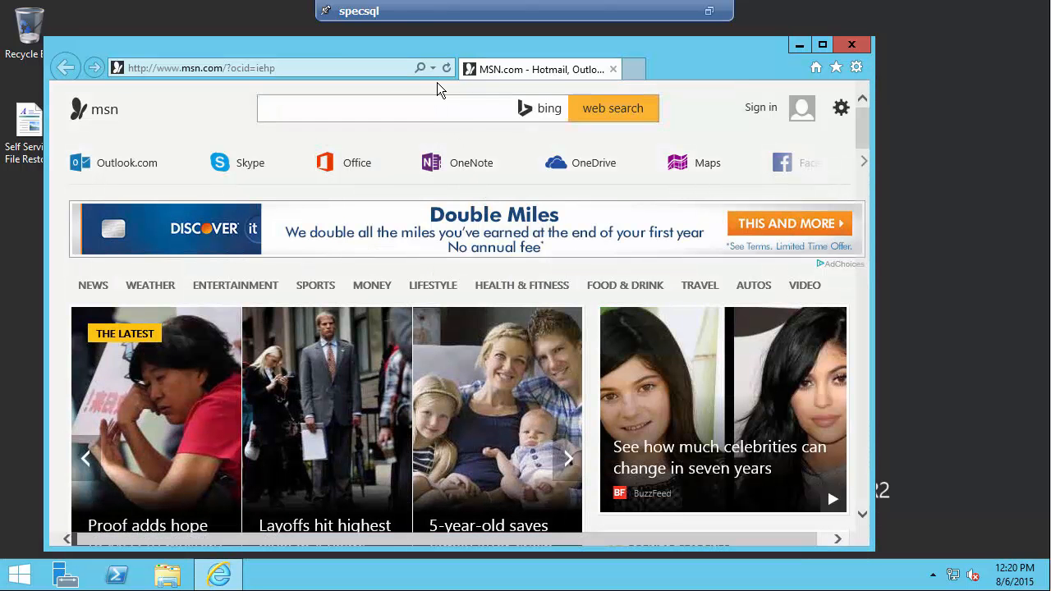
mouse_move(446, 67)
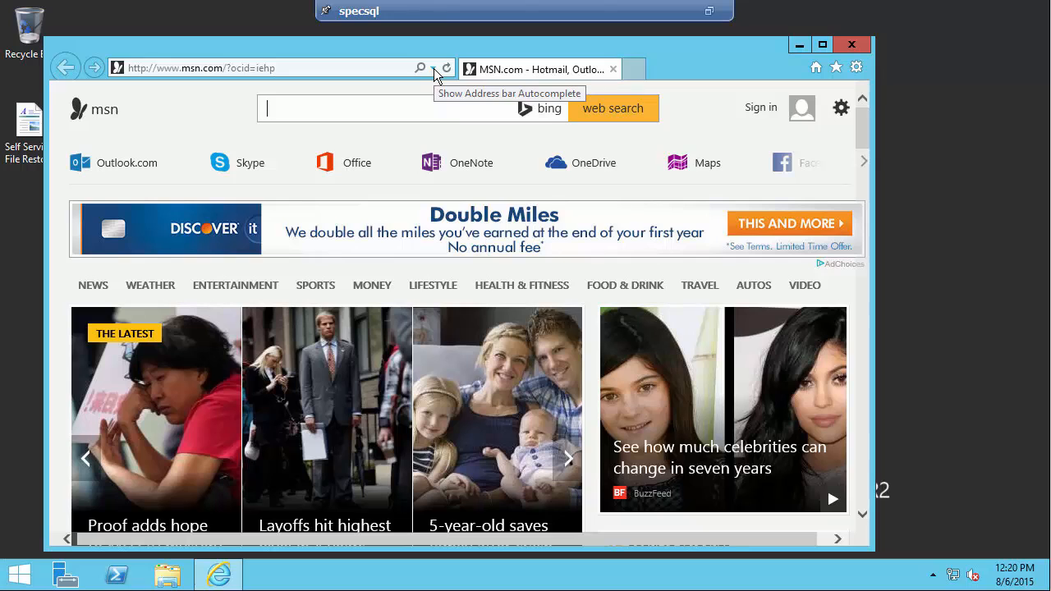
click(271, 67)
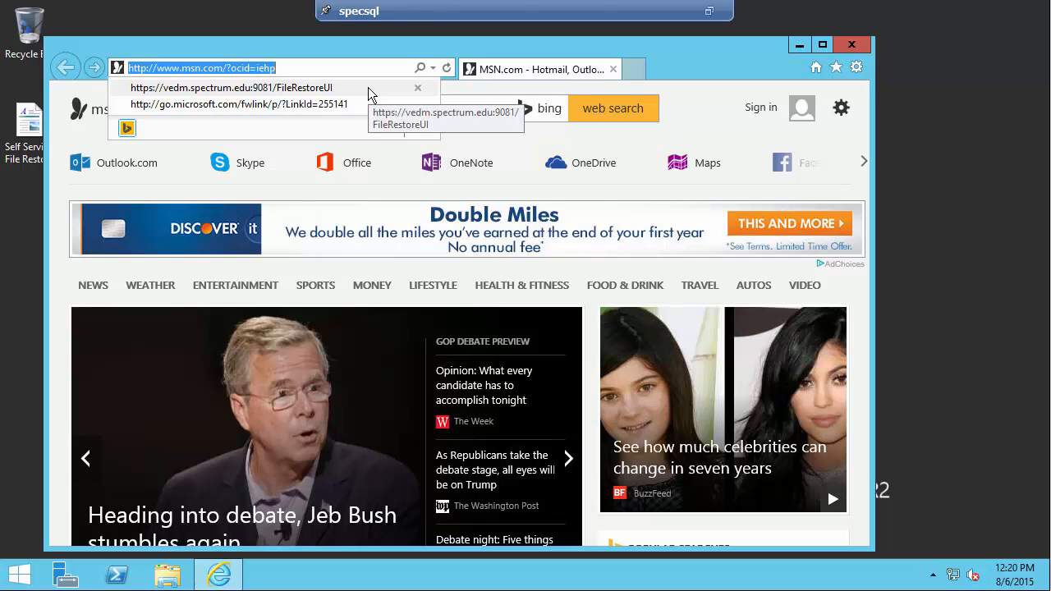
click(230, 88)
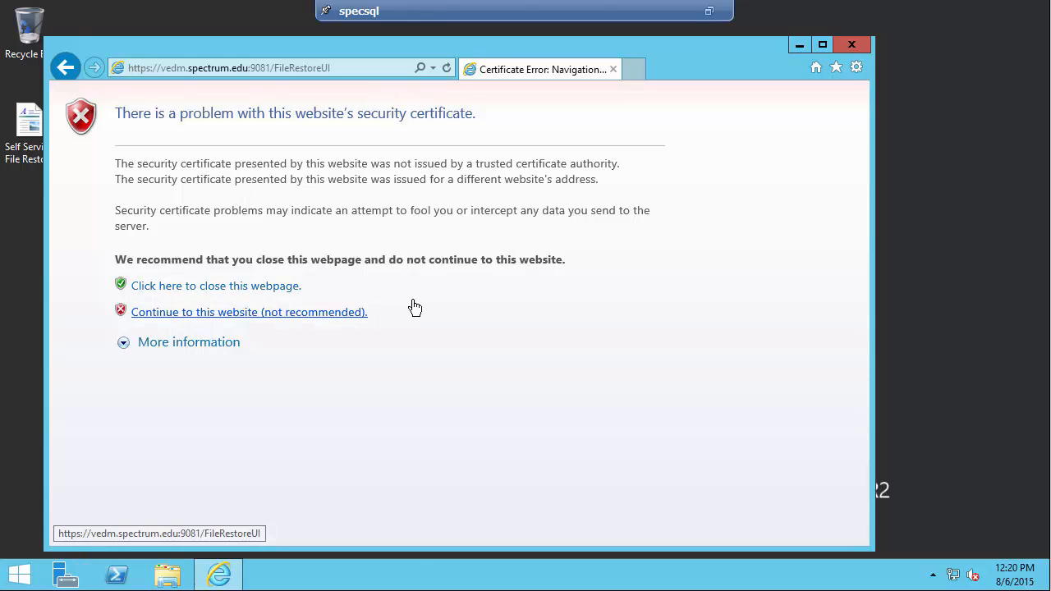
click(248, 312)
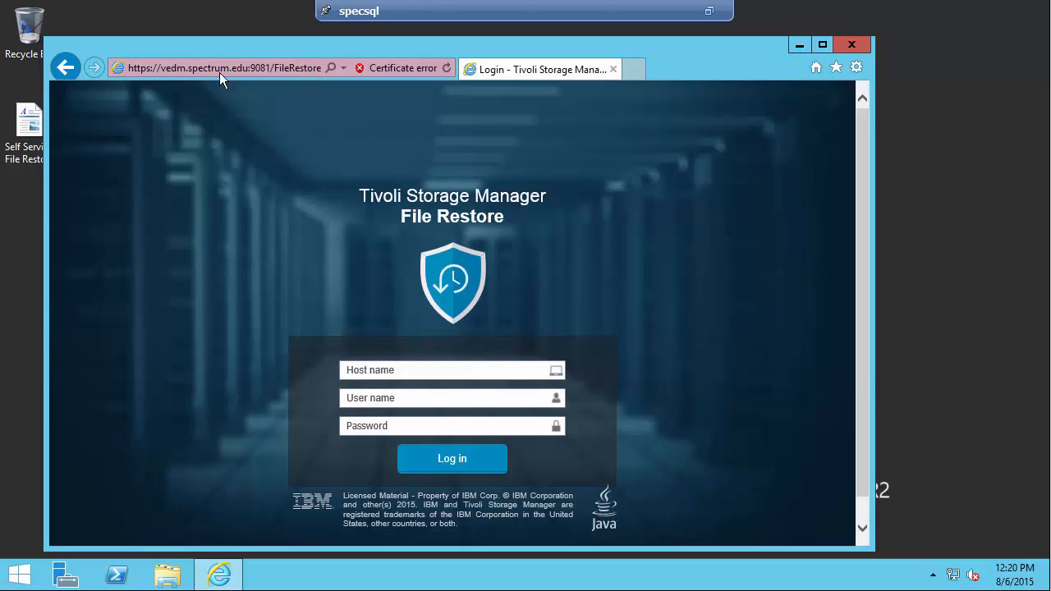
mouse_move(218, 79)
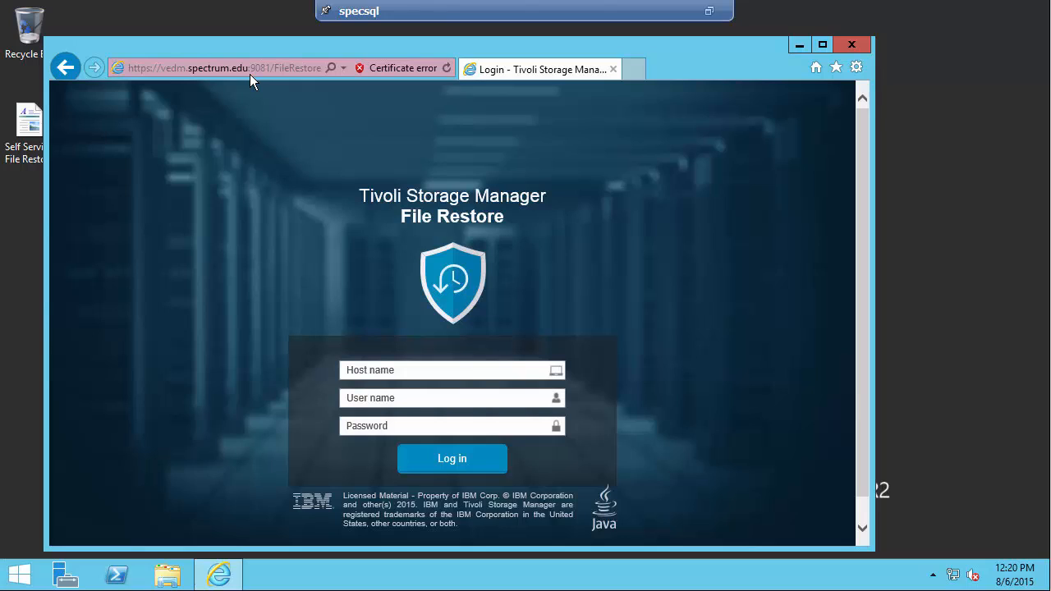
Log in to File Restore with host name specsql and the domain user credentials
click(448, 370)
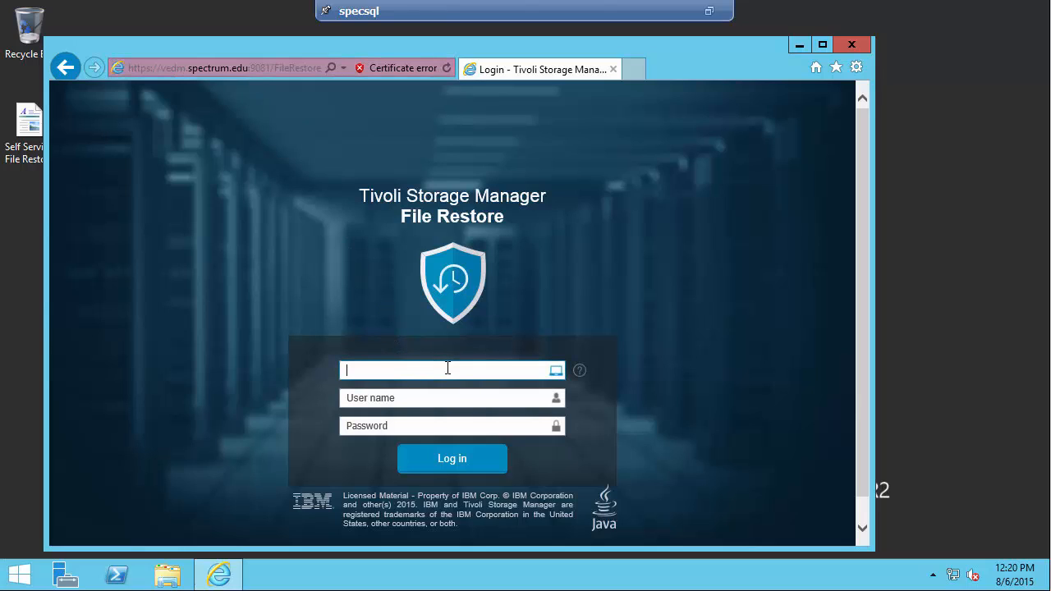
text(specsql)
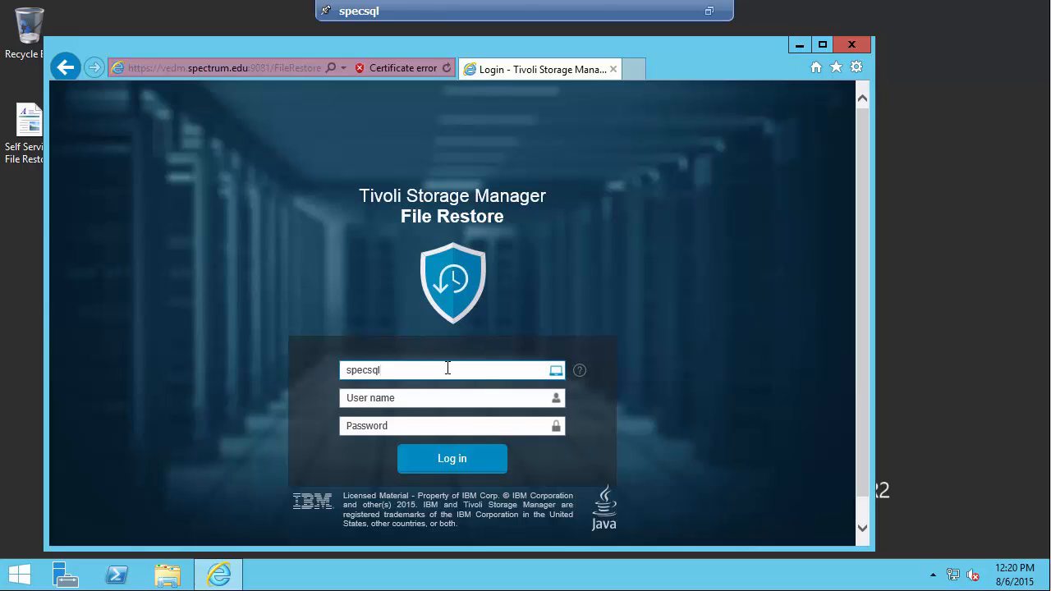
click(452, 397)
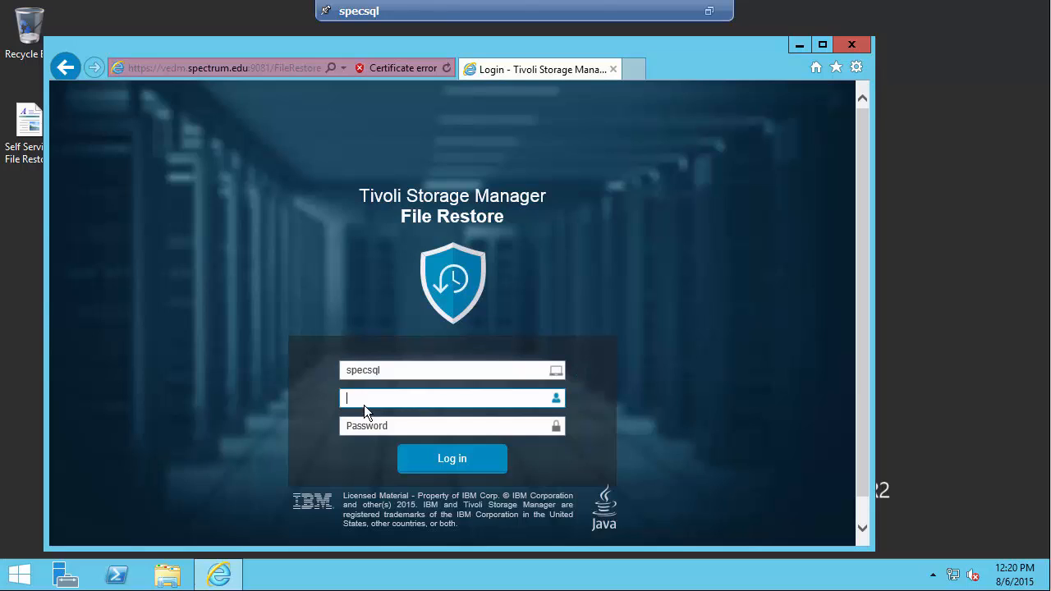
click(451, 398)
text(SPECTRUM\demouser)
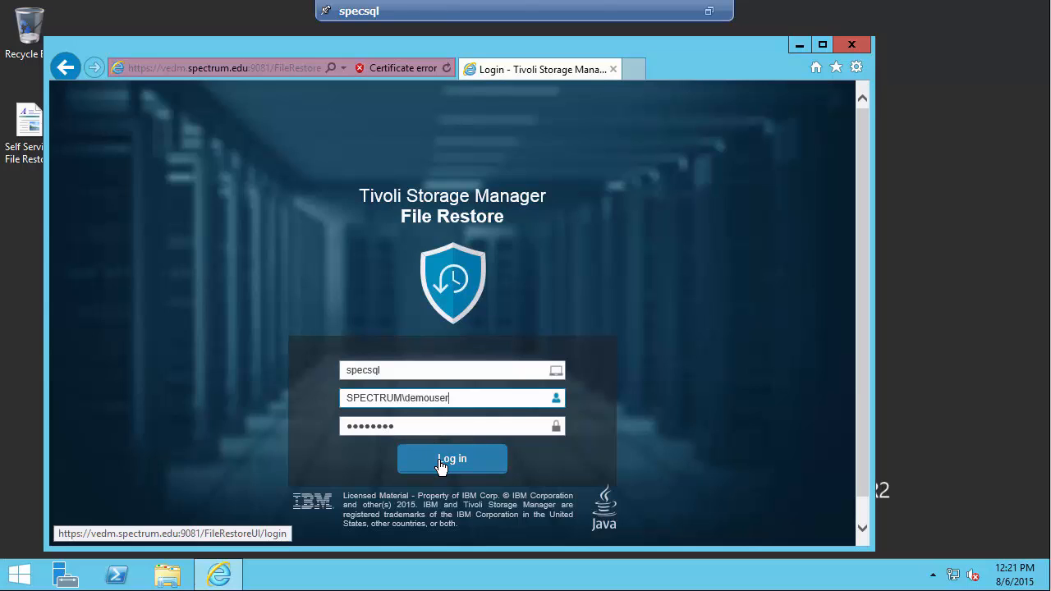
click(451, 458)
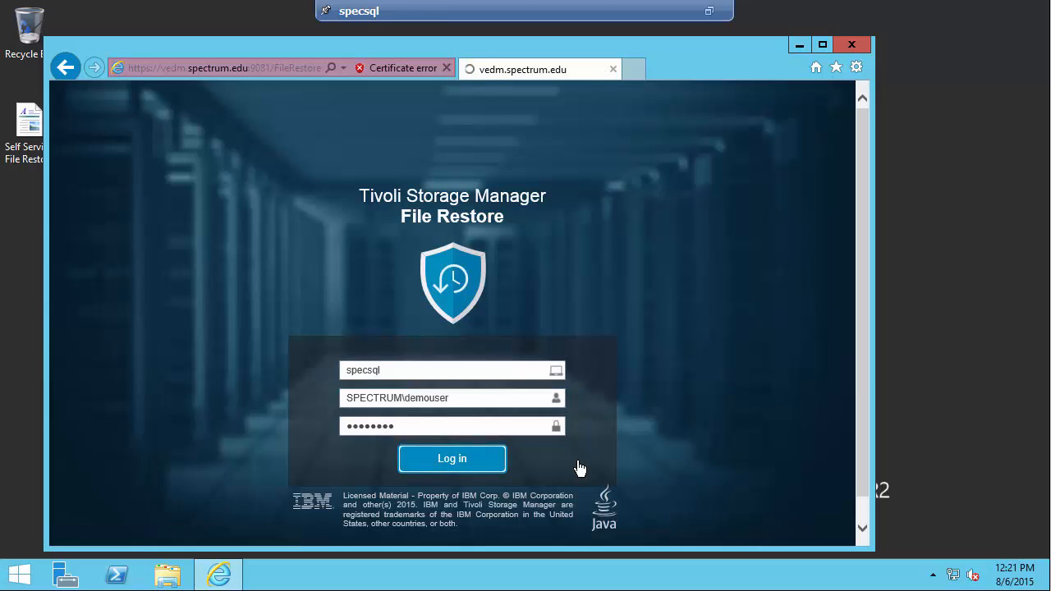
click(451, 458)
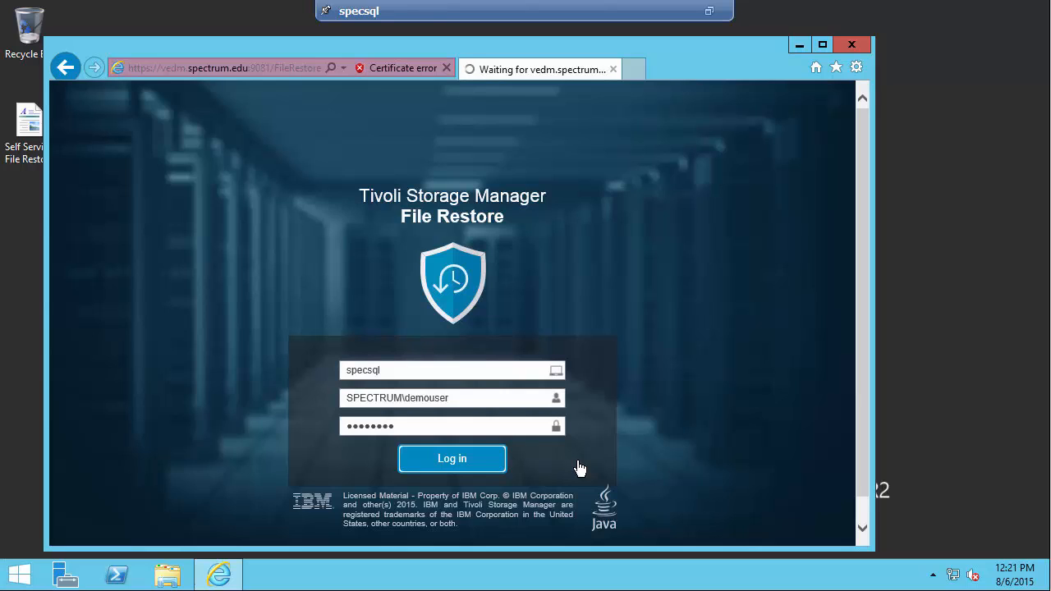
click(451, 458)
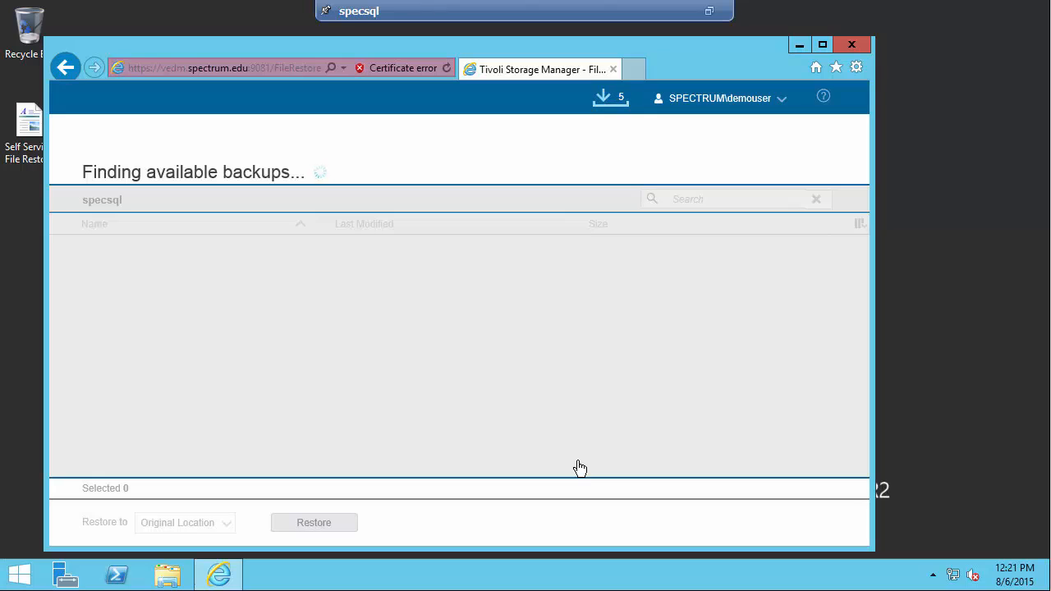
Choose the August 3, 2015 12:26:48 PM backup of specsql
click(362, 171)
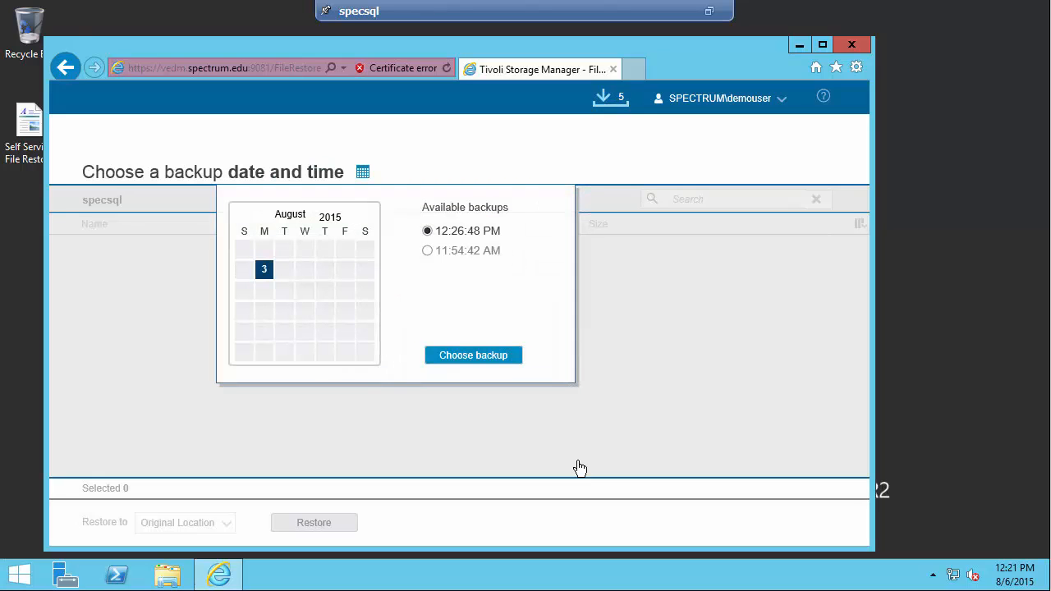
mouse_move(310, 212)
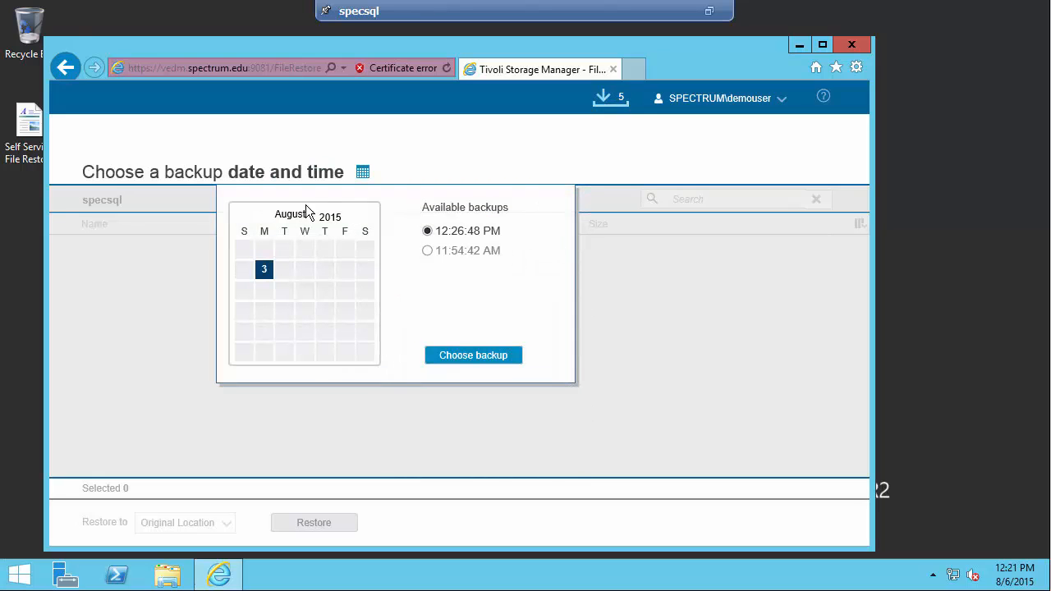
mouse_move(427, 320)
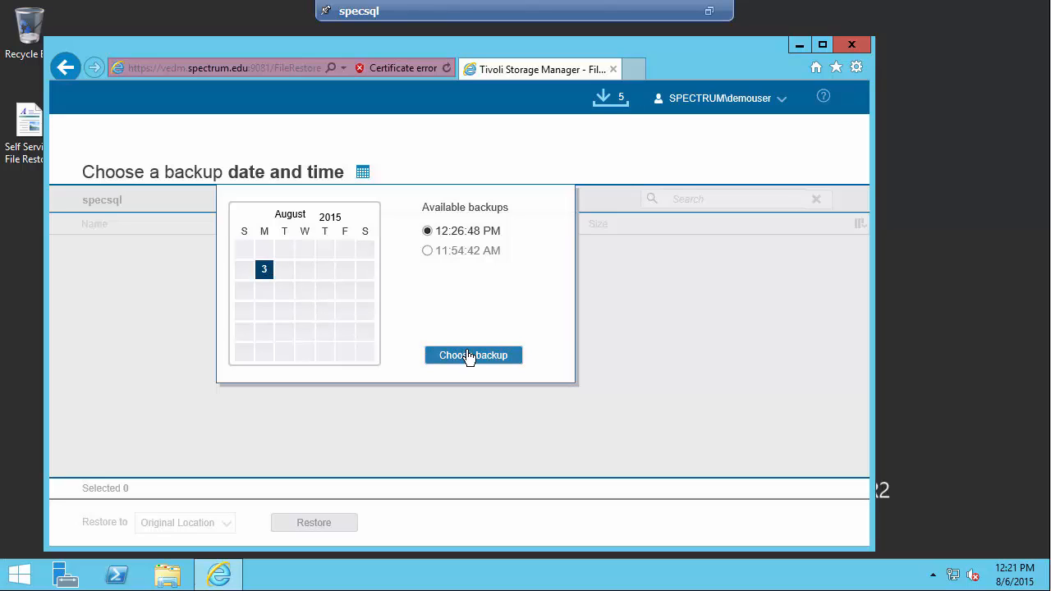
mouse_move(481, 397)
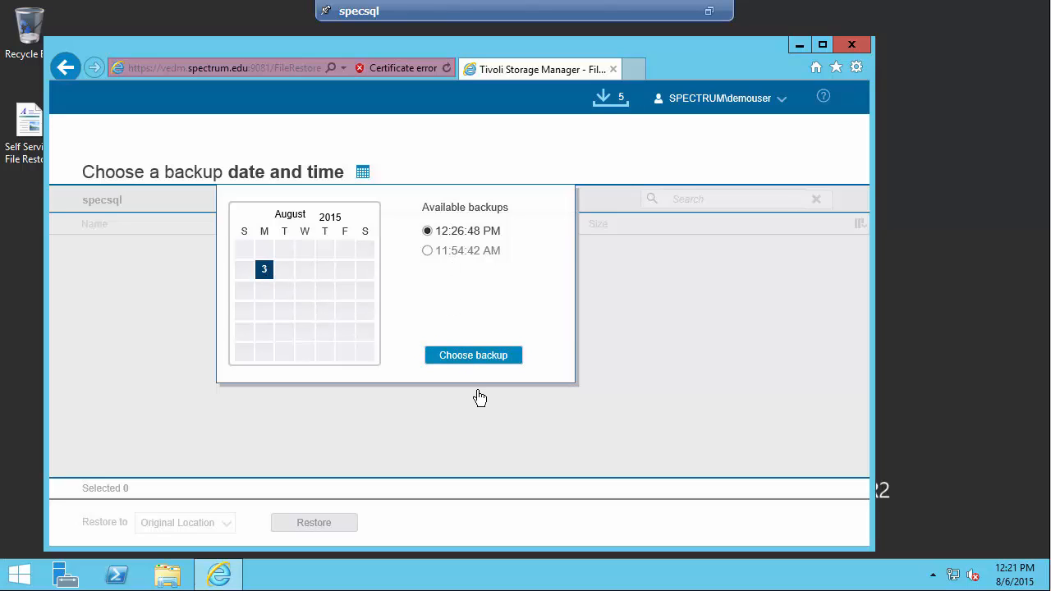
click(473, 354)
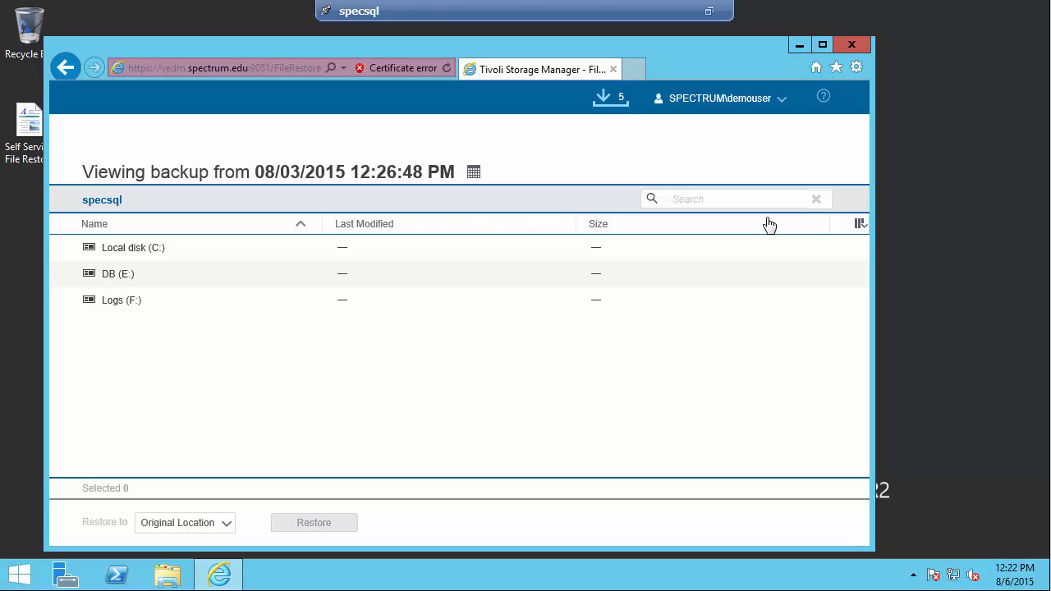
mouse_move(151, 254)
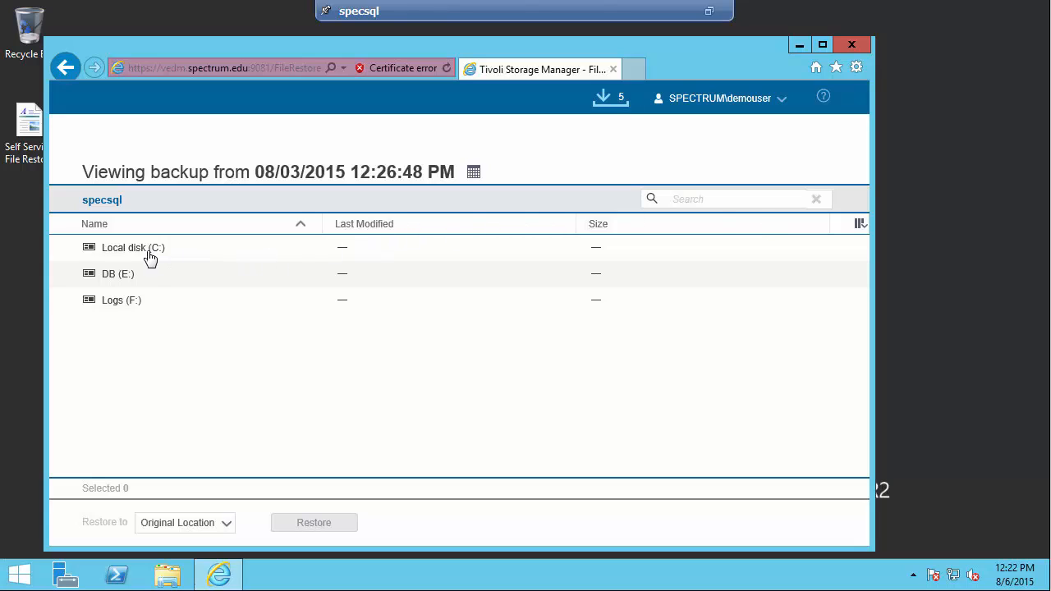
mouse_move(328, 295)
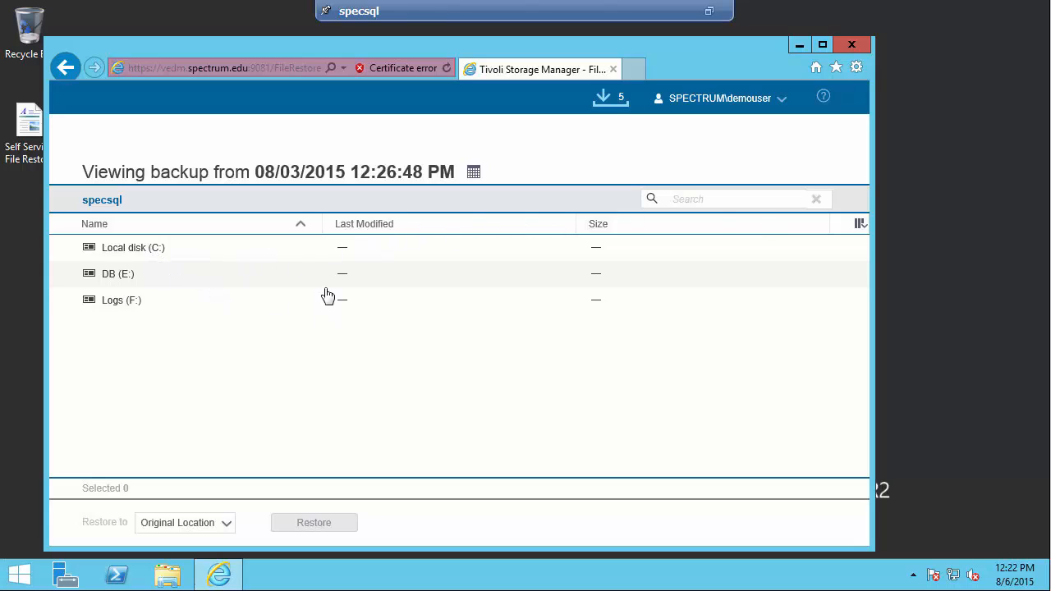
mouse_move(263, 319)
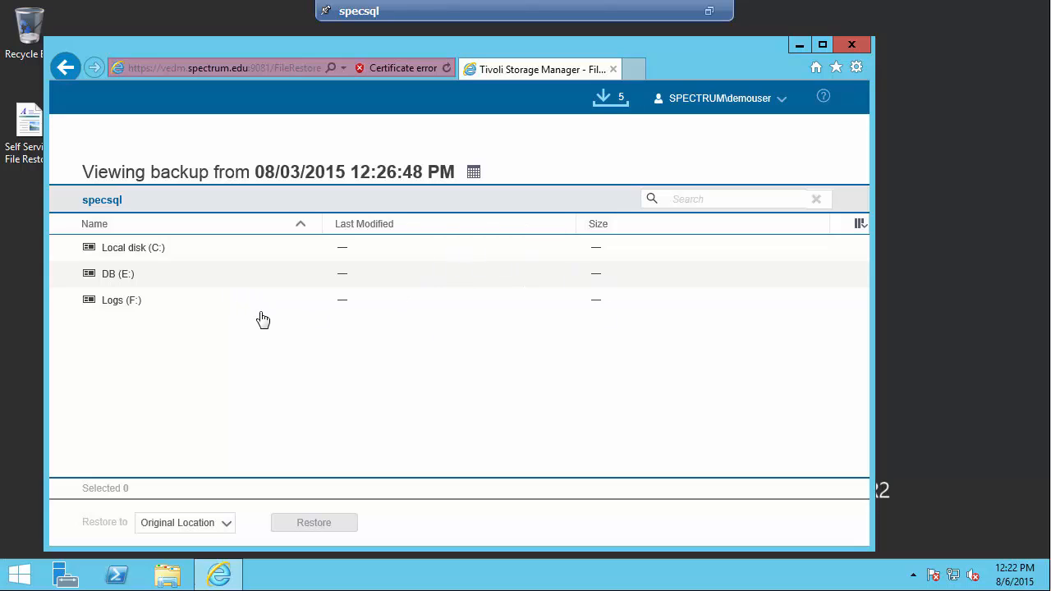
mouse_move(145, 412)
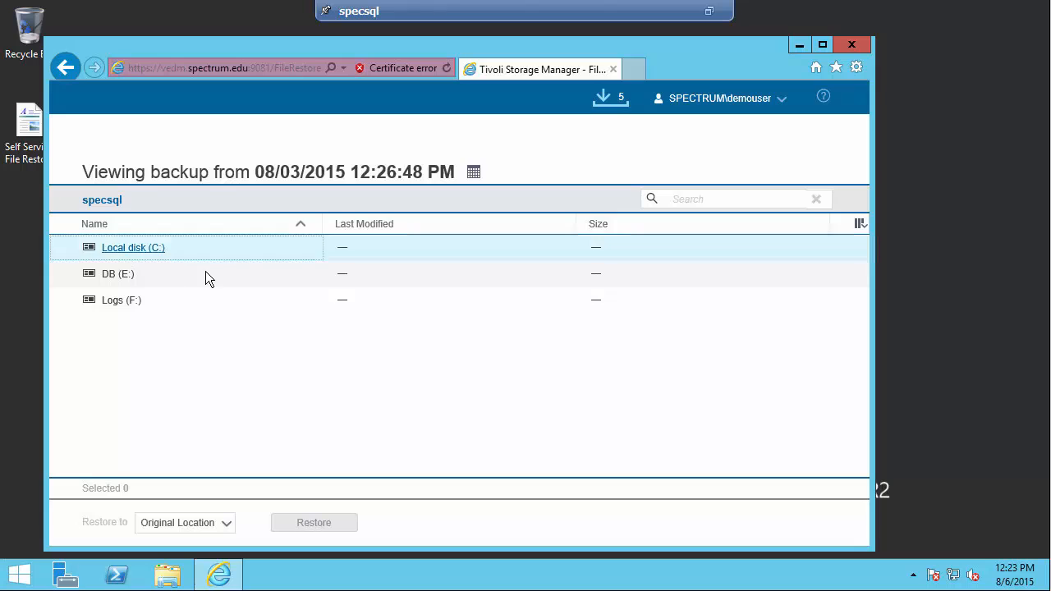
Browse C:\Users\demouser\Documents in the backup and select Self Service File Restore.rtf
click(133, 248)
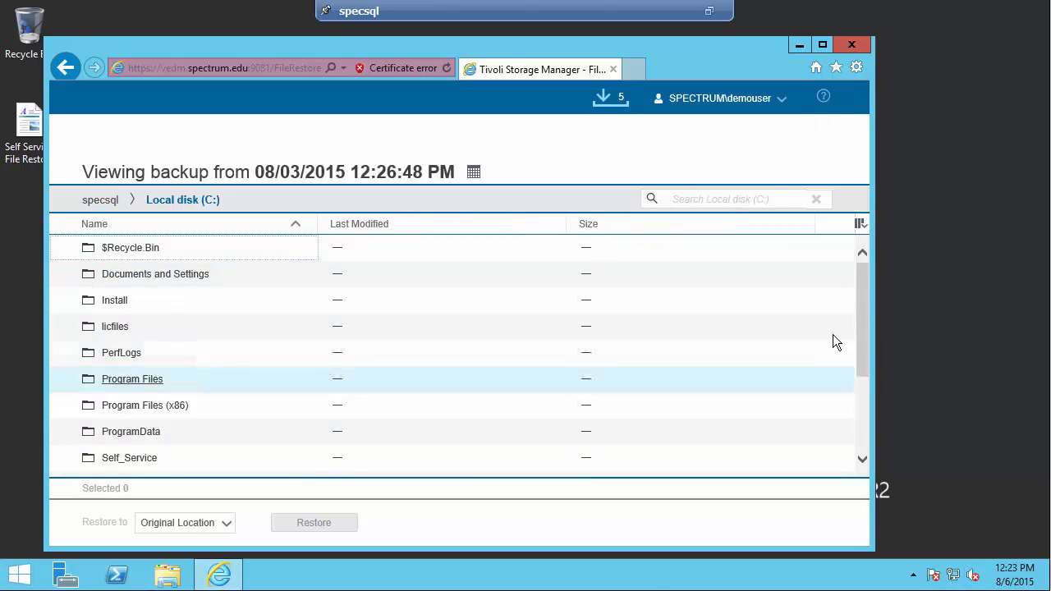
scroll(down, 3)
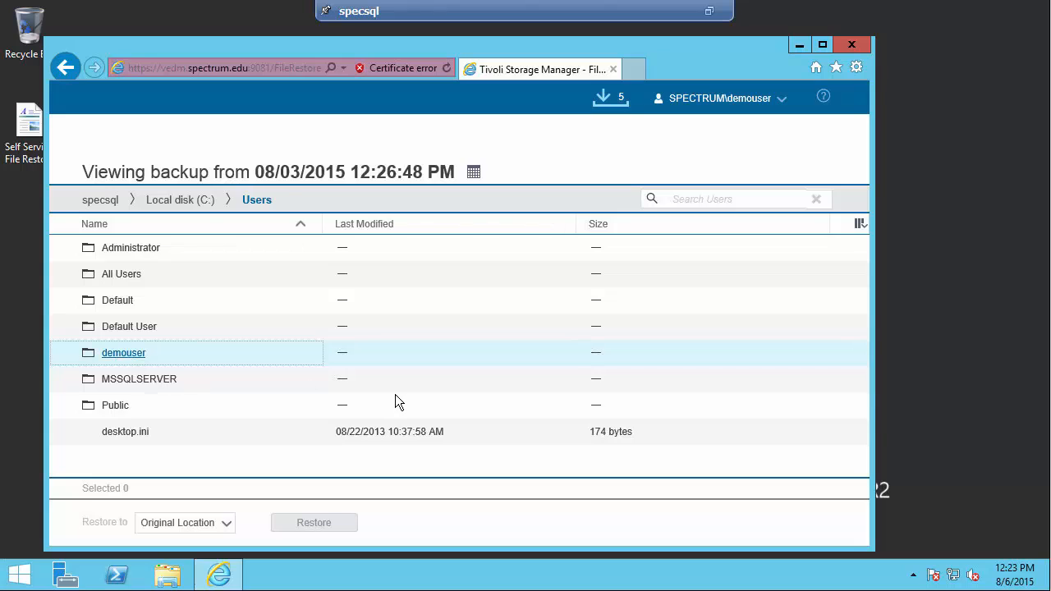
click(123, 352)
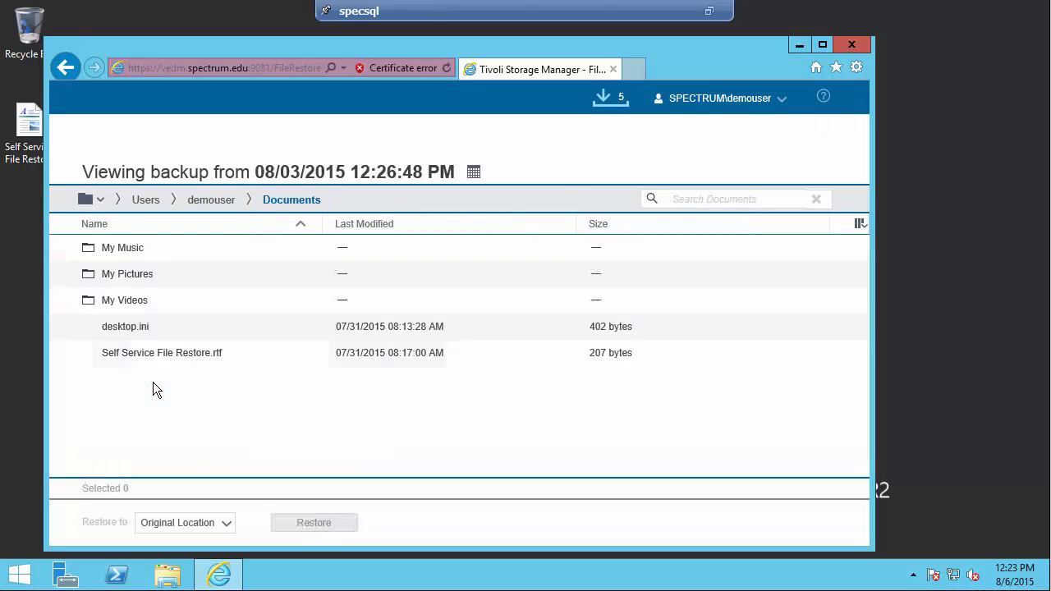
click(162, 352)
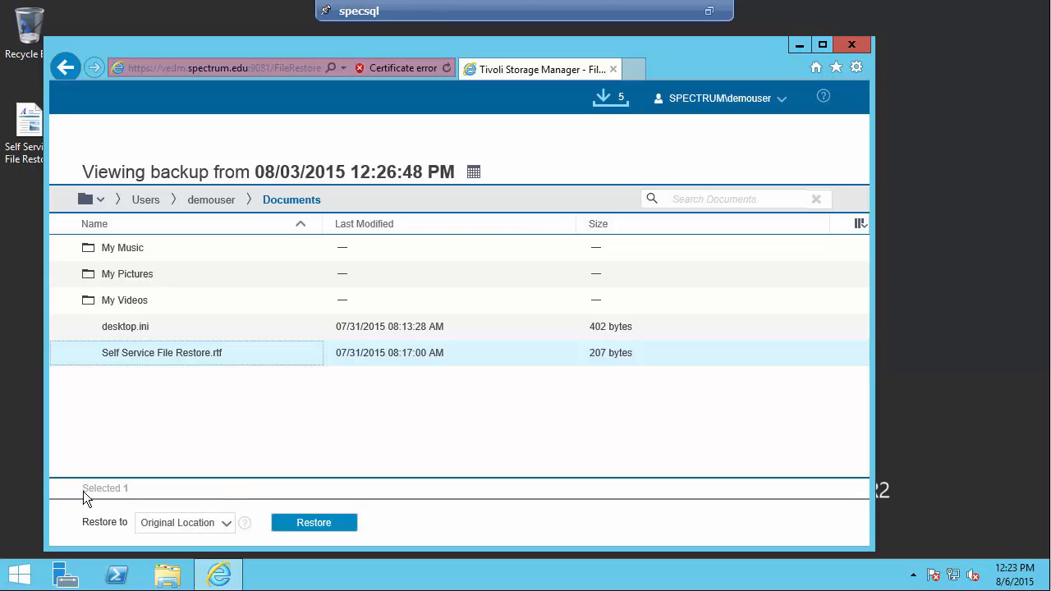
mouse_move(305, 542)
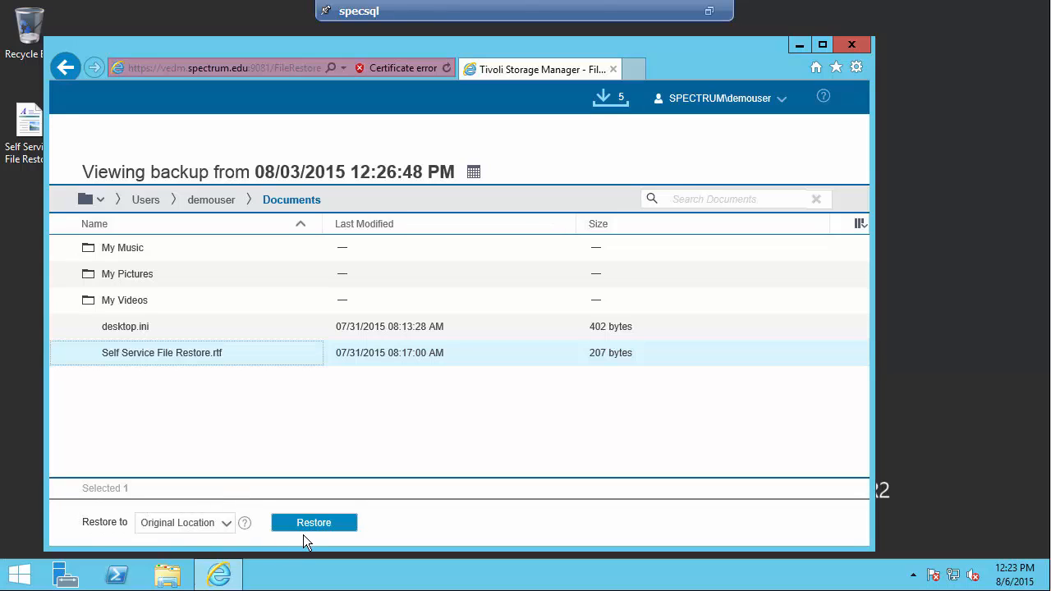
Restore Self Service File Restore.rtf to its original location, then close the recent restores panel
click(162, 352)
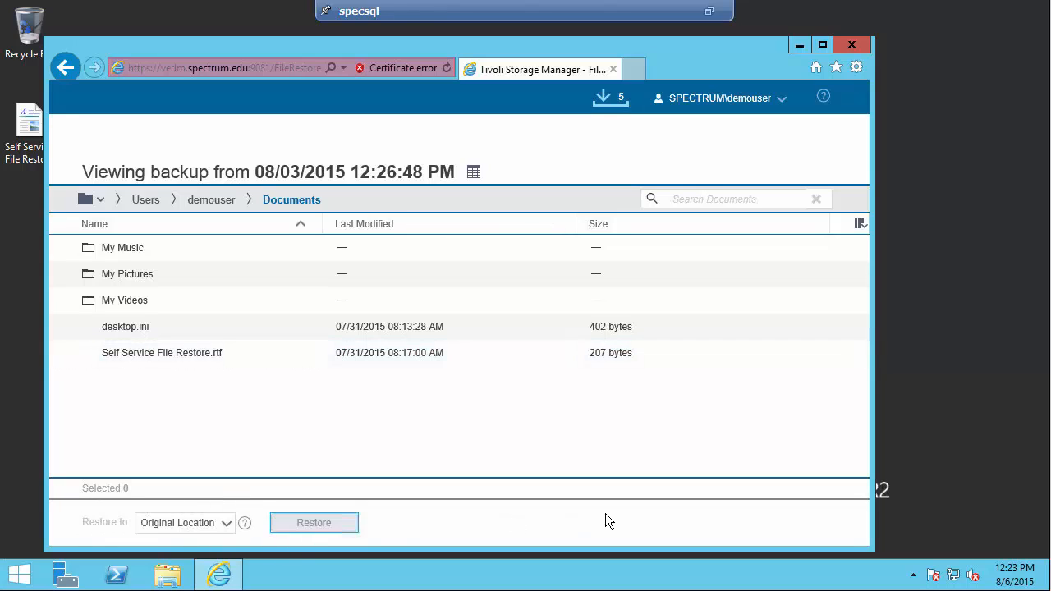
click(609, 97)
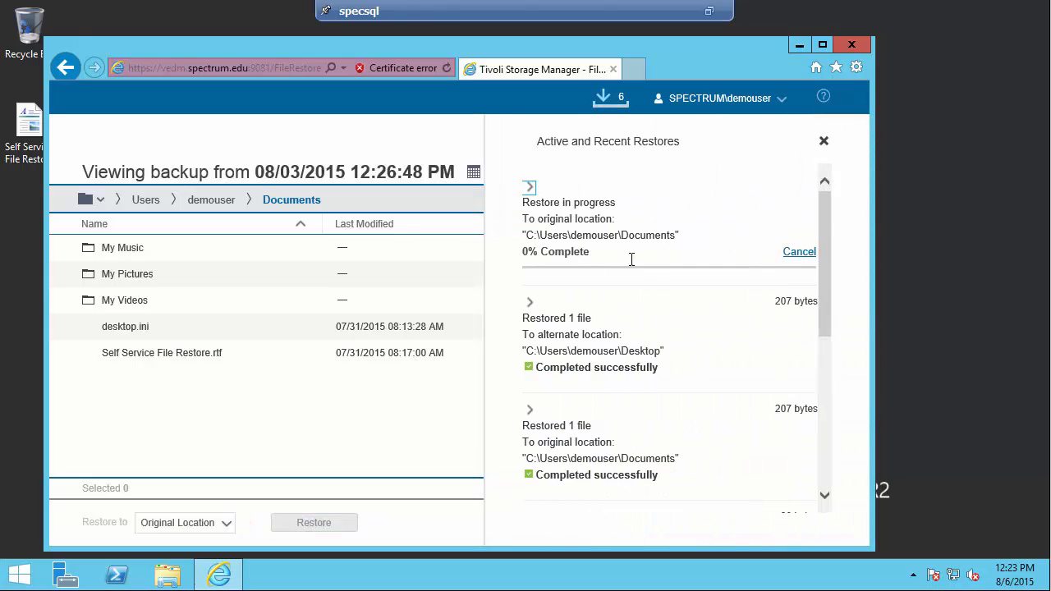
mouse_move(657, 446)
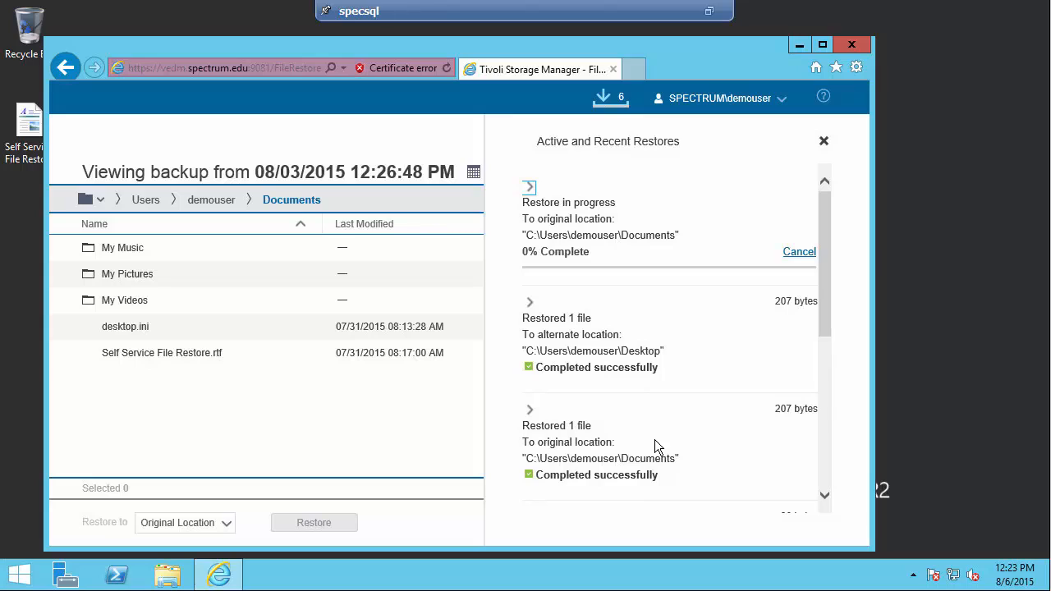
mouse_move(685, 251)
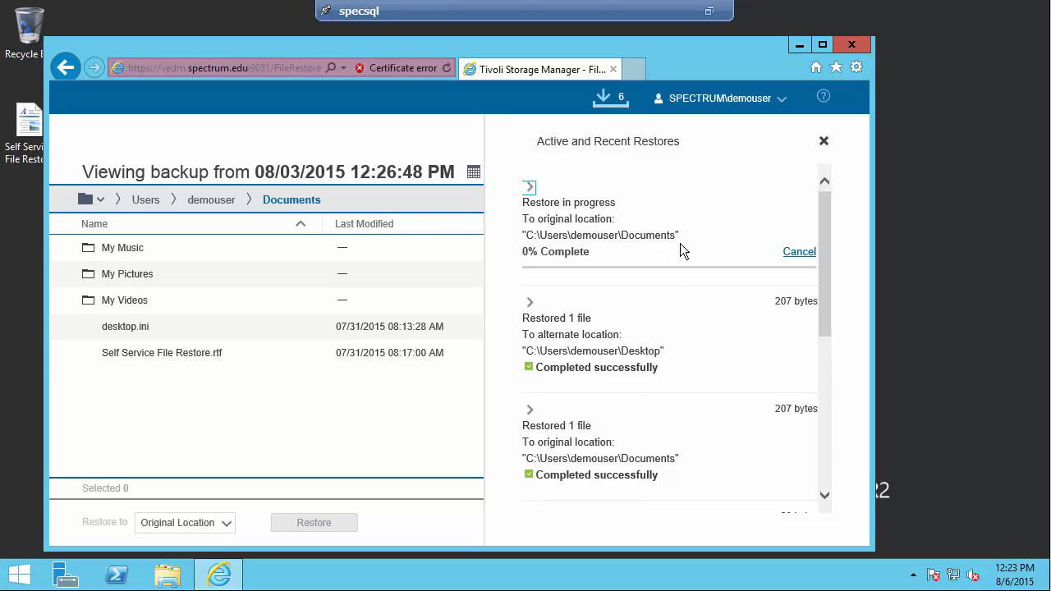
mouse_move(621, 237)
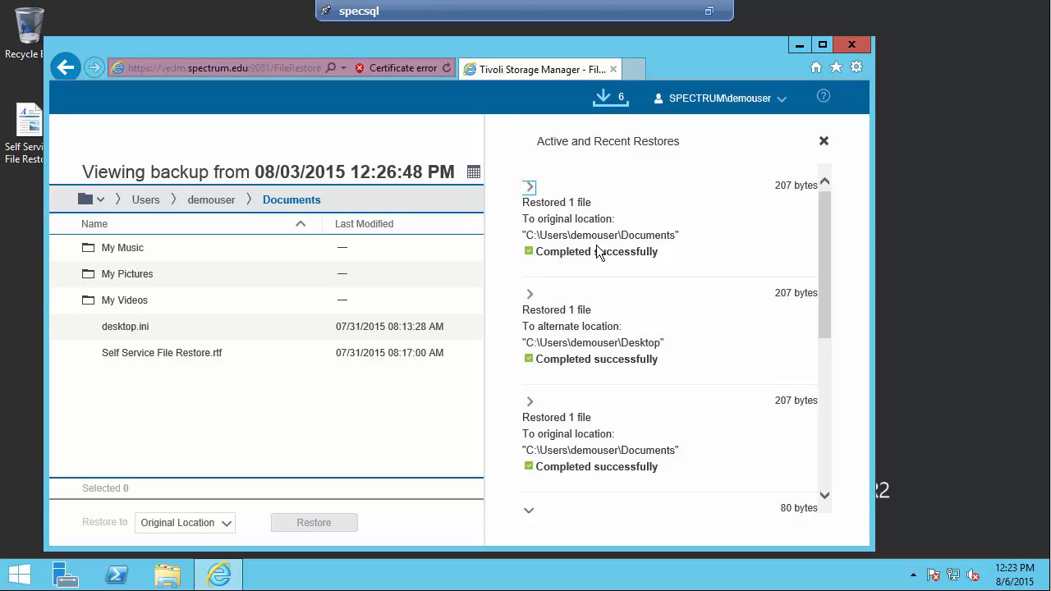
mouse_move(823, 141)
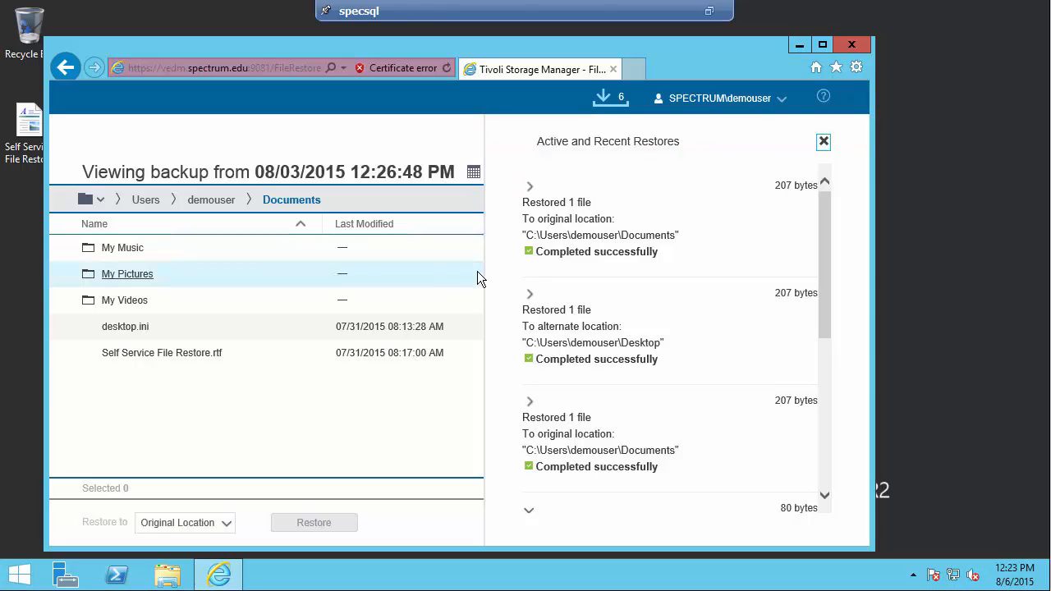
mouse_move(815, 199)
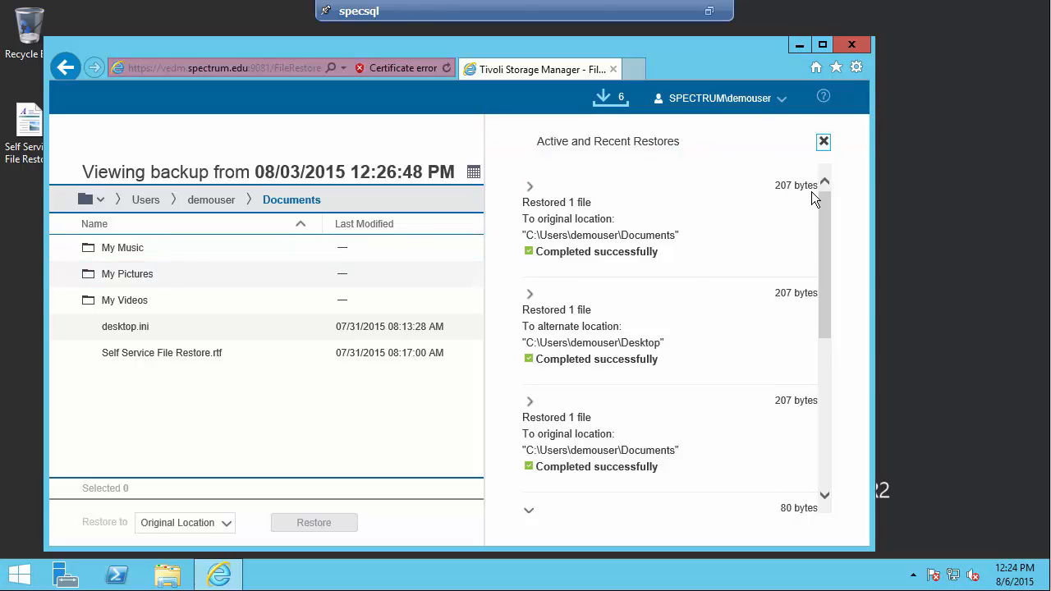
mouse_move(459, 234)
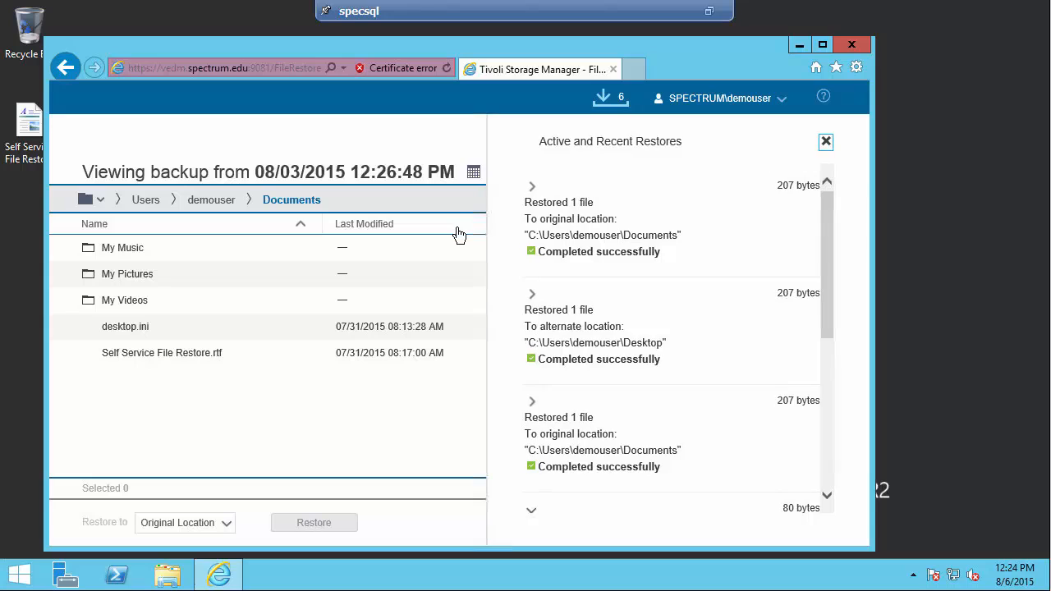
click(825, 141)
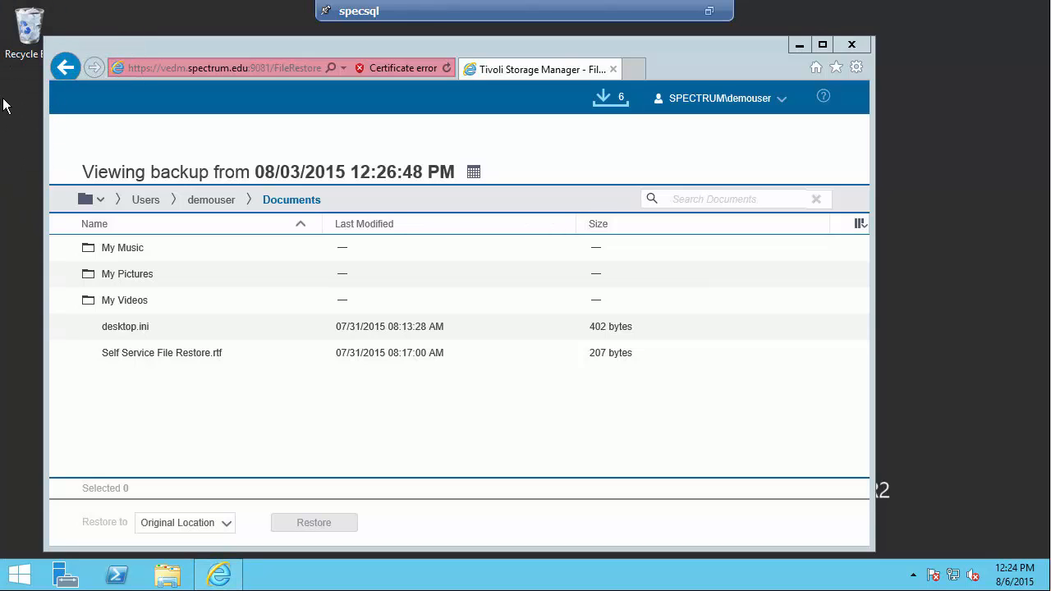
mouse_move(18, 74)
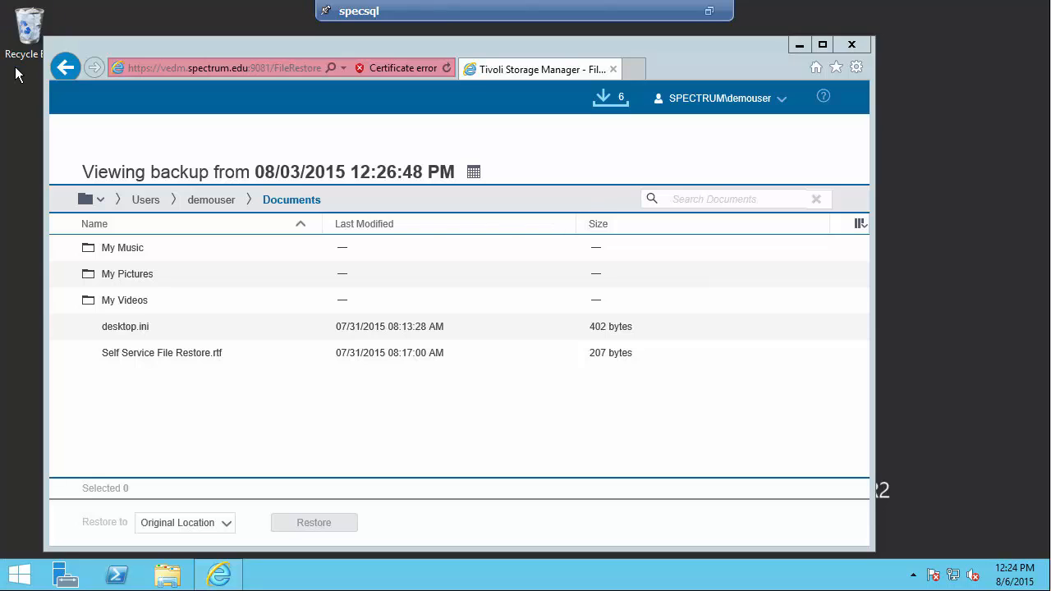
Permanently delete the Self Service File Restore document from the desktop
right_click(29, 24)
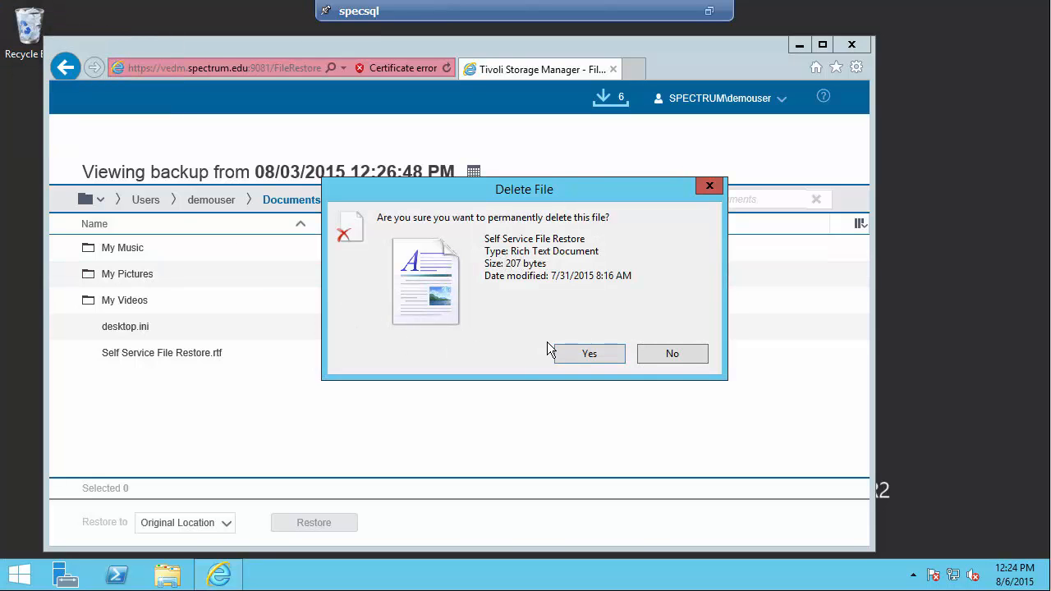
click(672, 353)
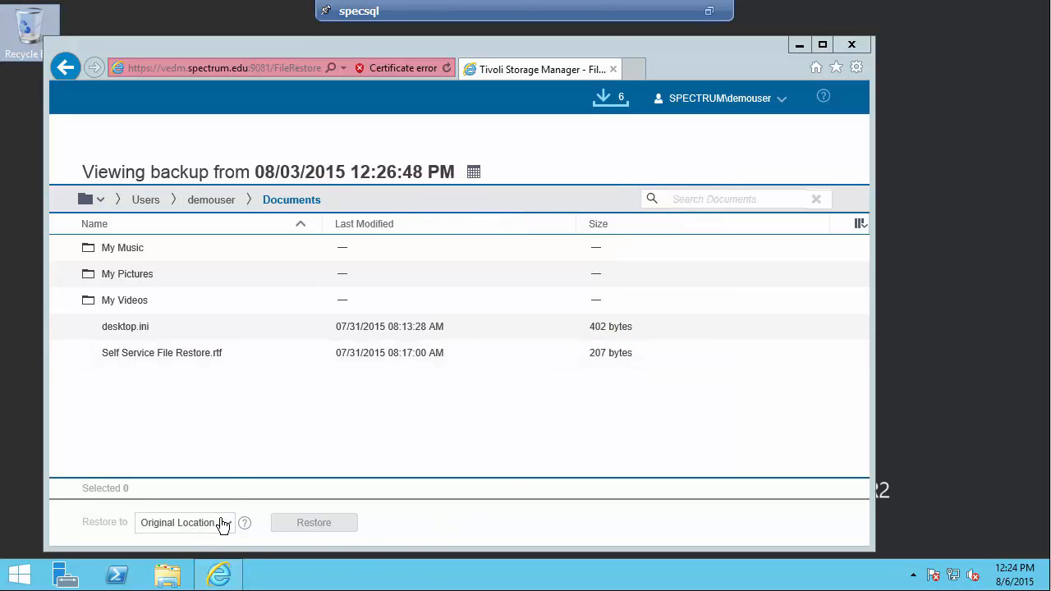
Restore Self Service File Restore.rtf to the alternate location C:\Users\demouser\Desktop
click(185, 523)
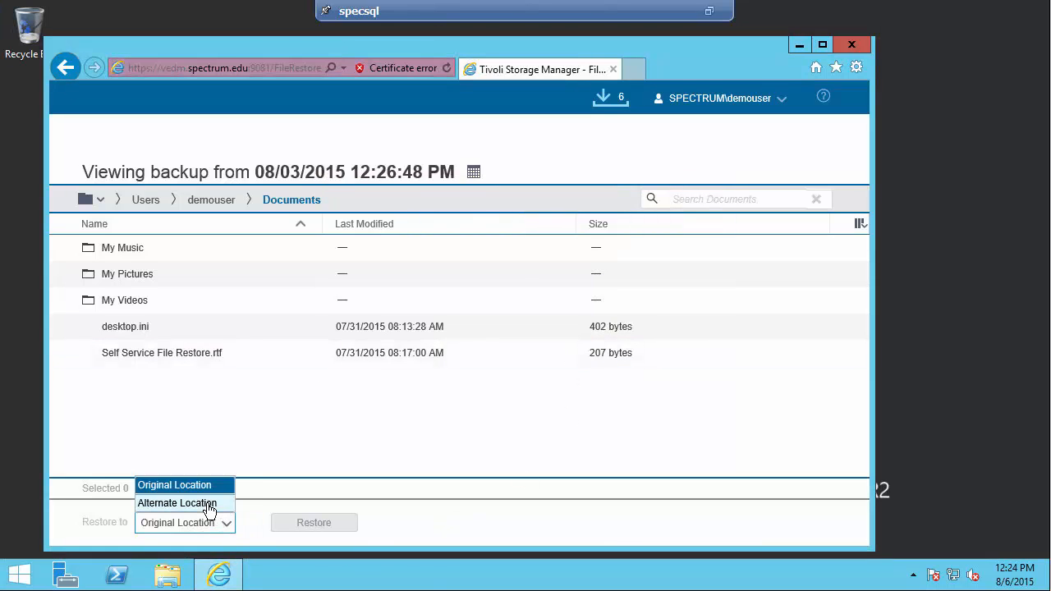
click(176, 502)
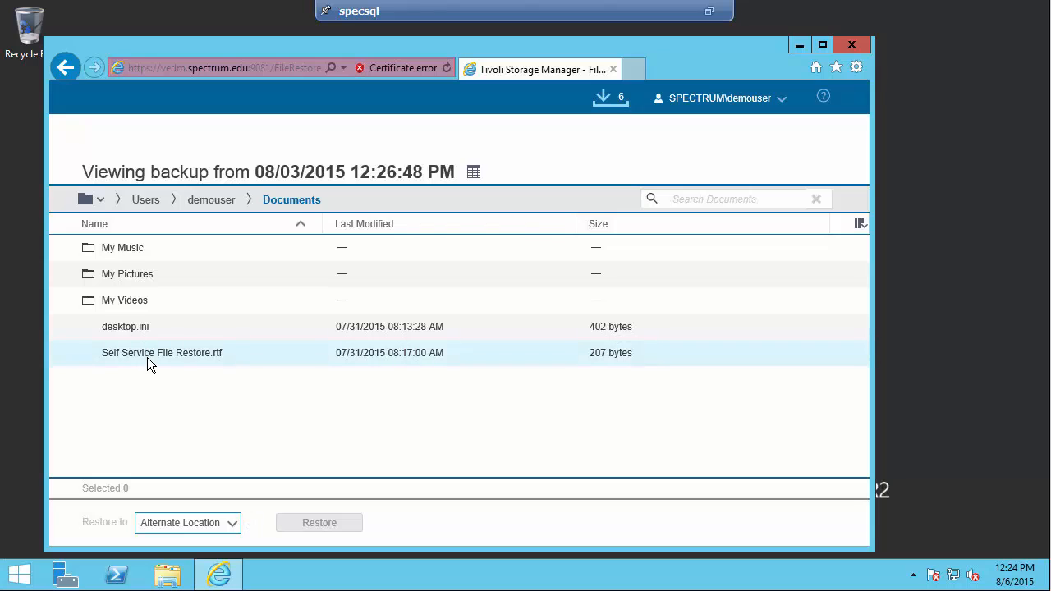
click(162, 352)
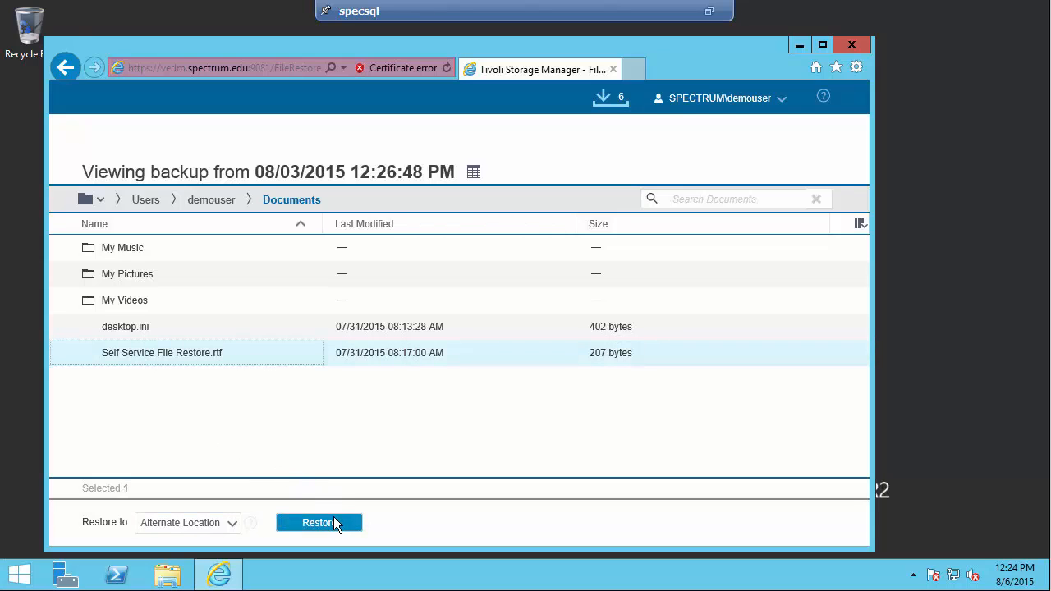
click(319, 523)
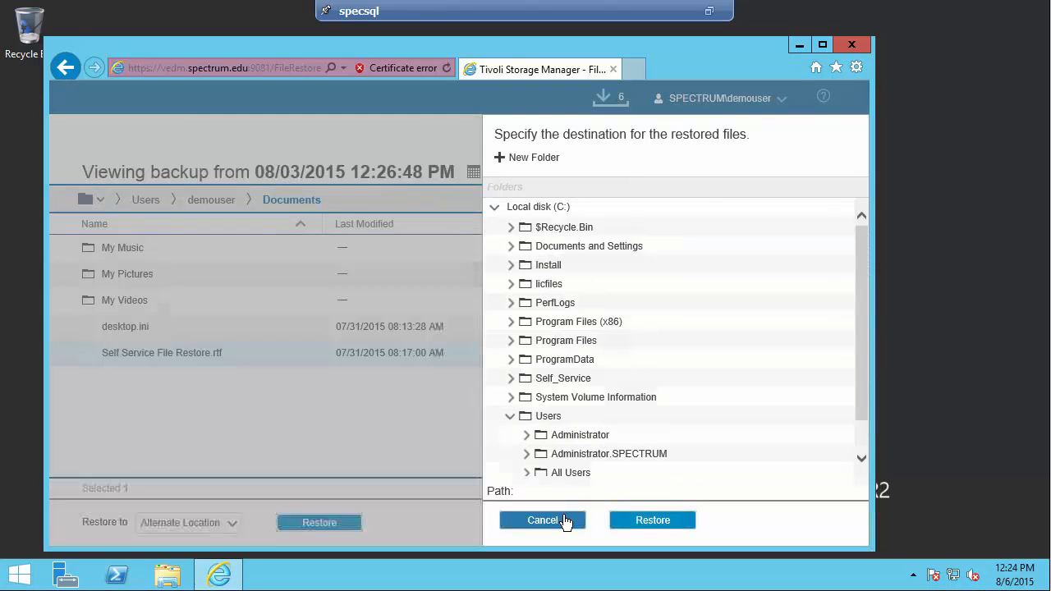
mouse_move(653, 261)
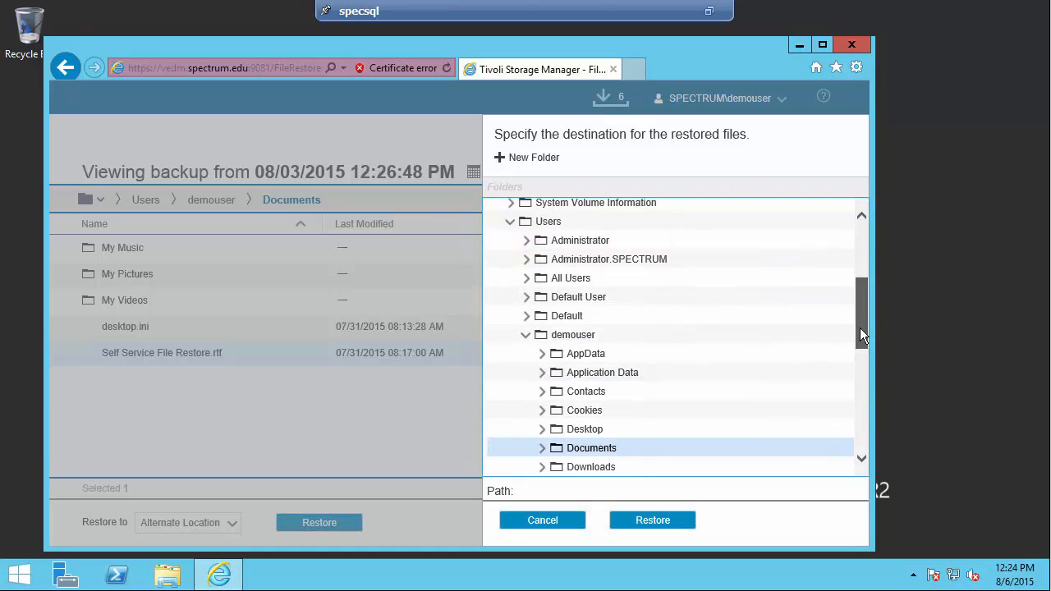
mouse_move(693, 402)
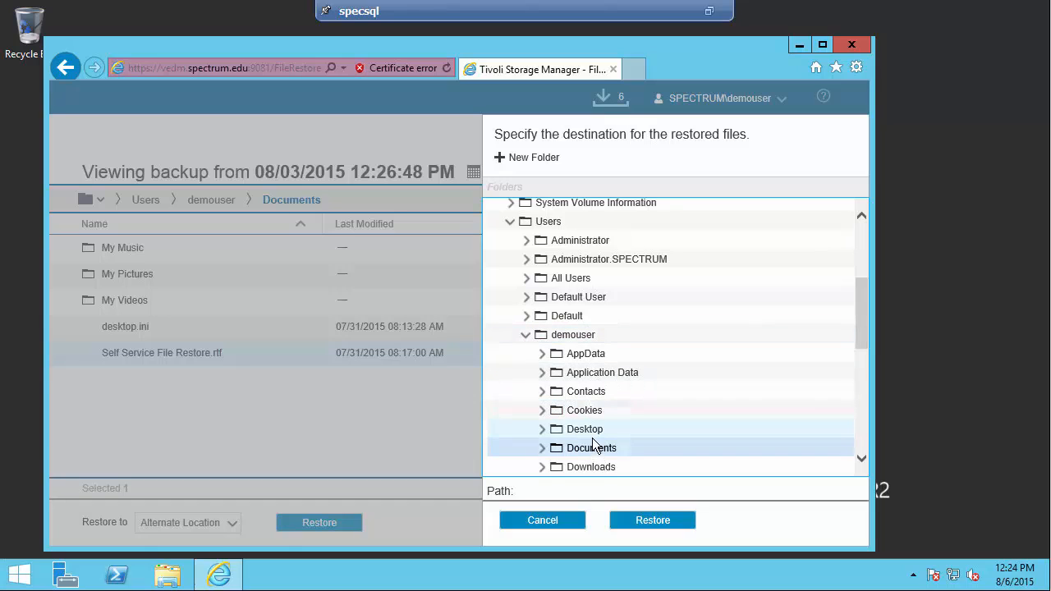
click(585, 429)
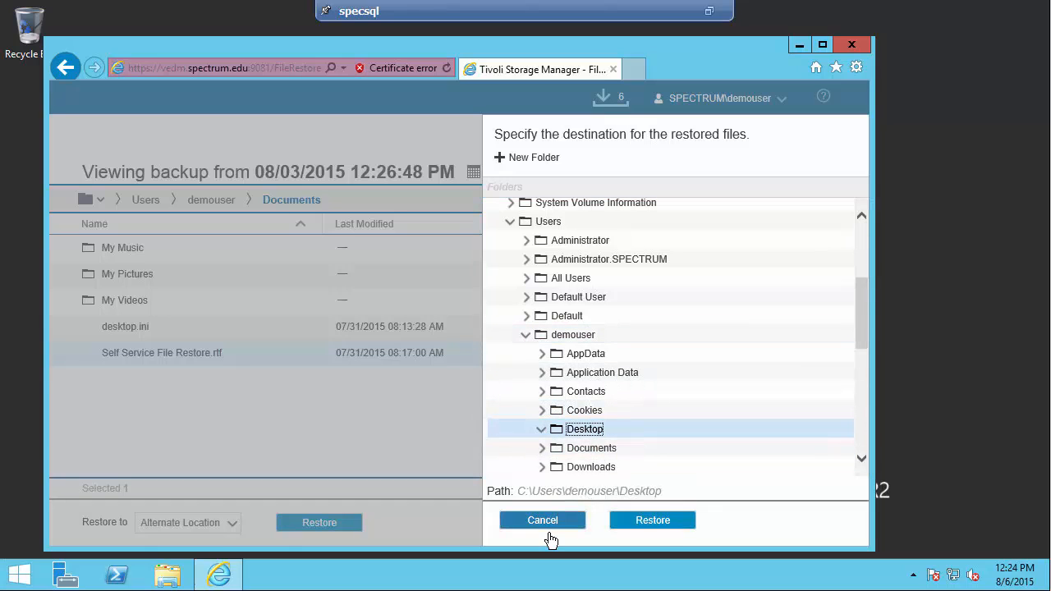
click(542, 519)
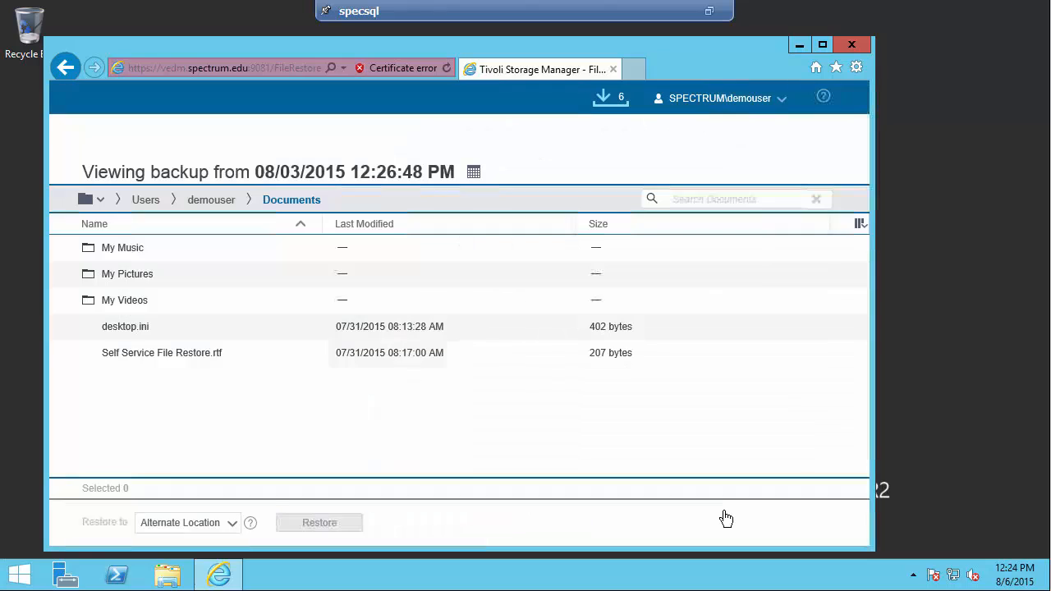
Check the recent restores, open the restored desktop document, and close the restores list
click(609, 98)
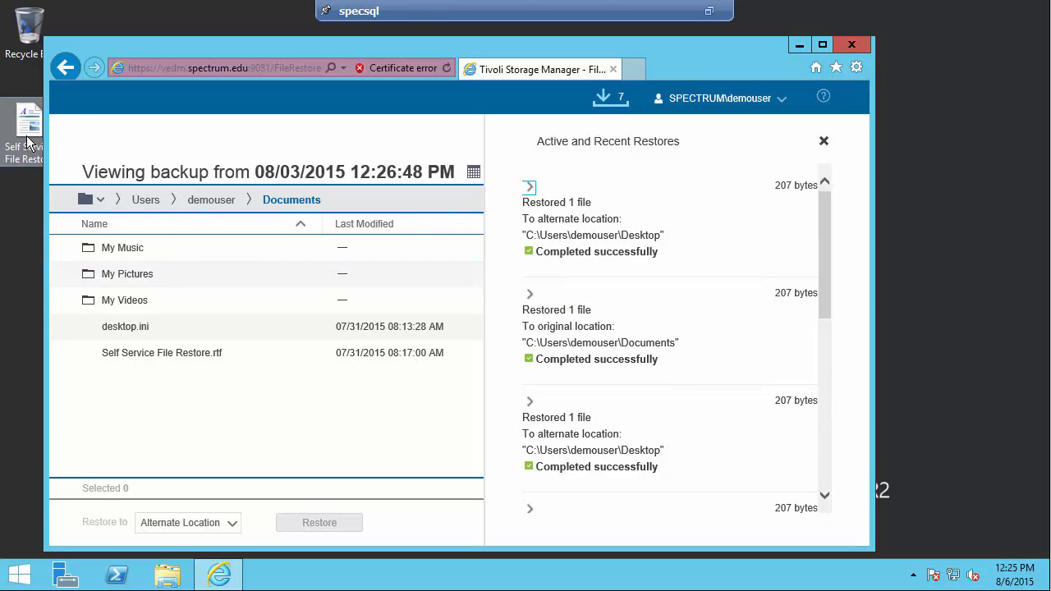
double_click(162, 352)
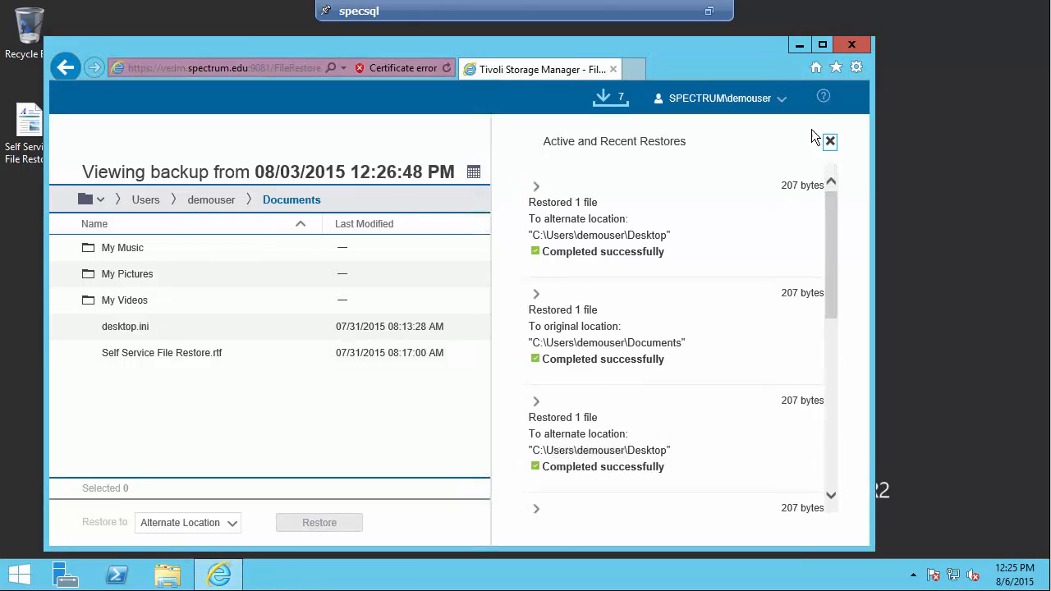
click(829, 141)
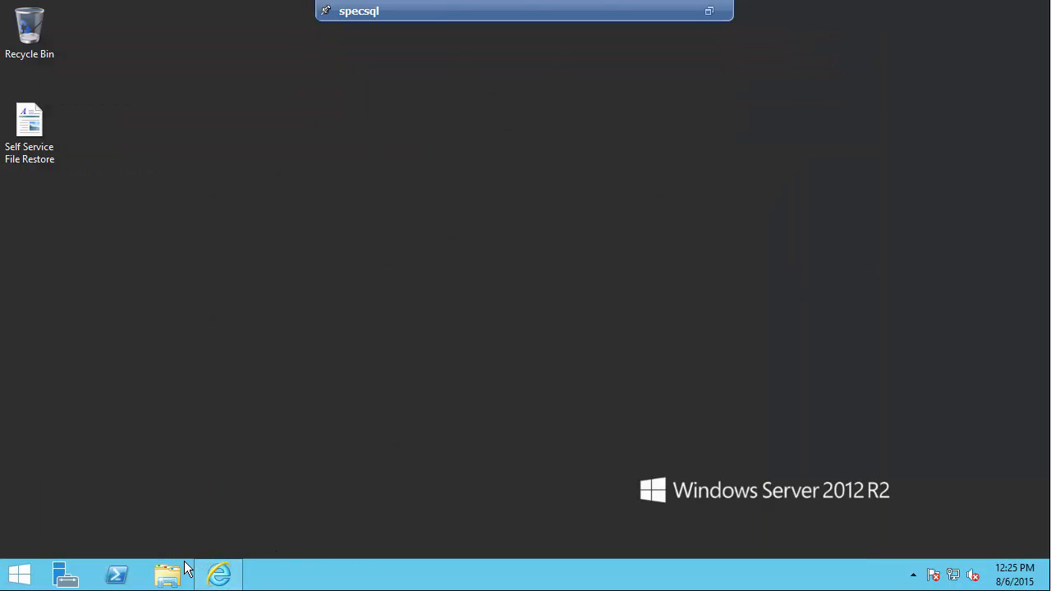
Try deleting excclient.lic from C:\licfiles, declining the administrator prompt so it stays
click(167, 573)
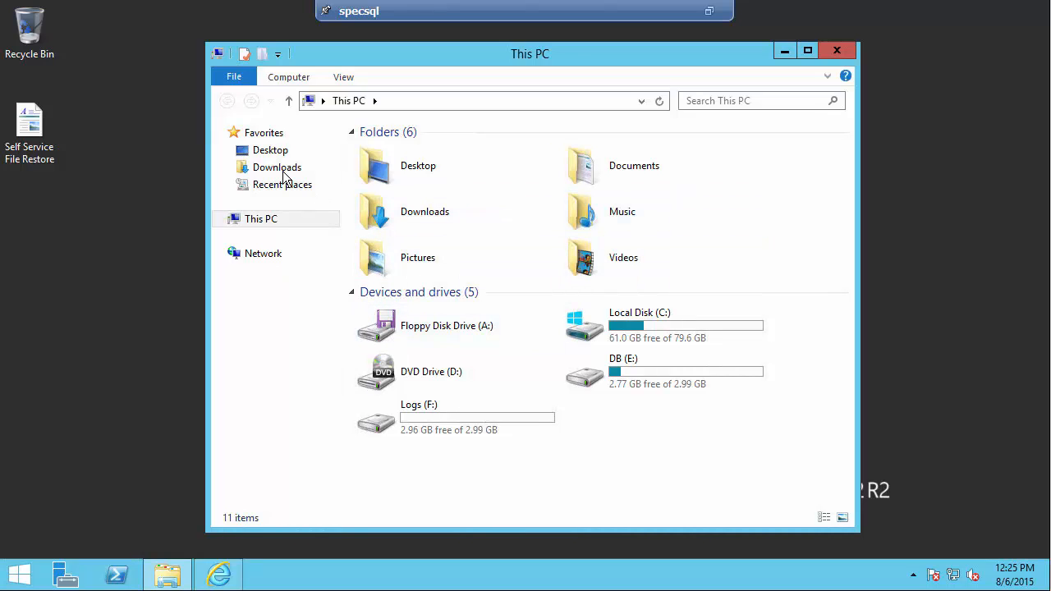
click(664, 324)
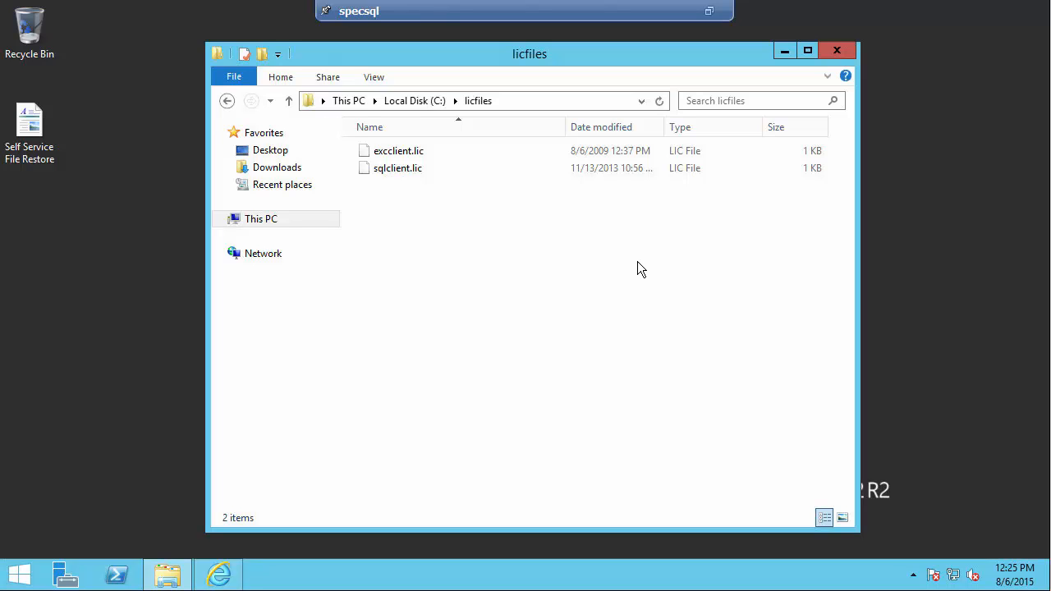
mouse_move(427, 203)
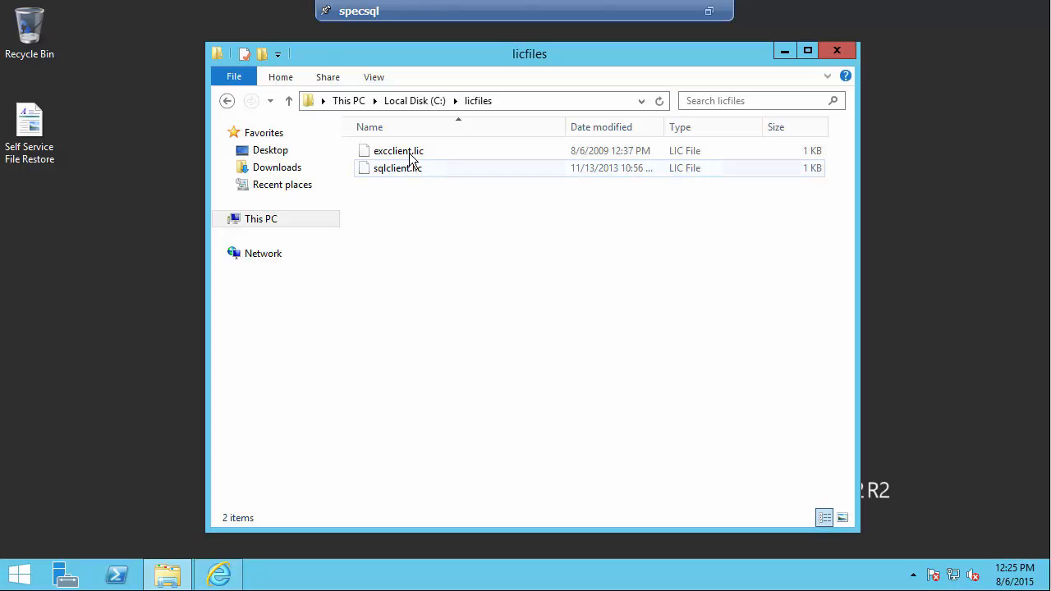
click(398, 150)
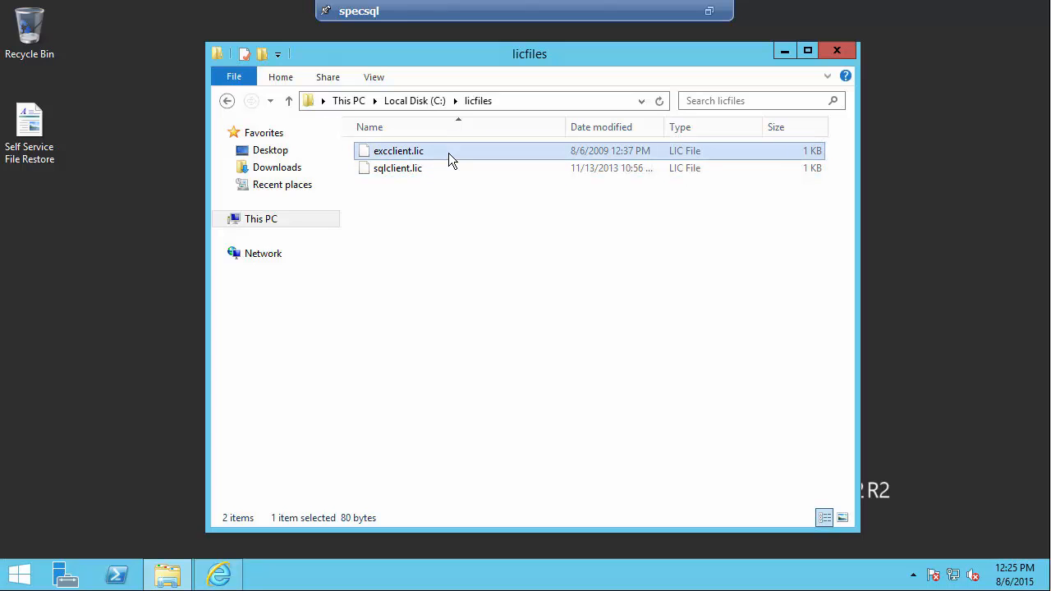
key(Delete)
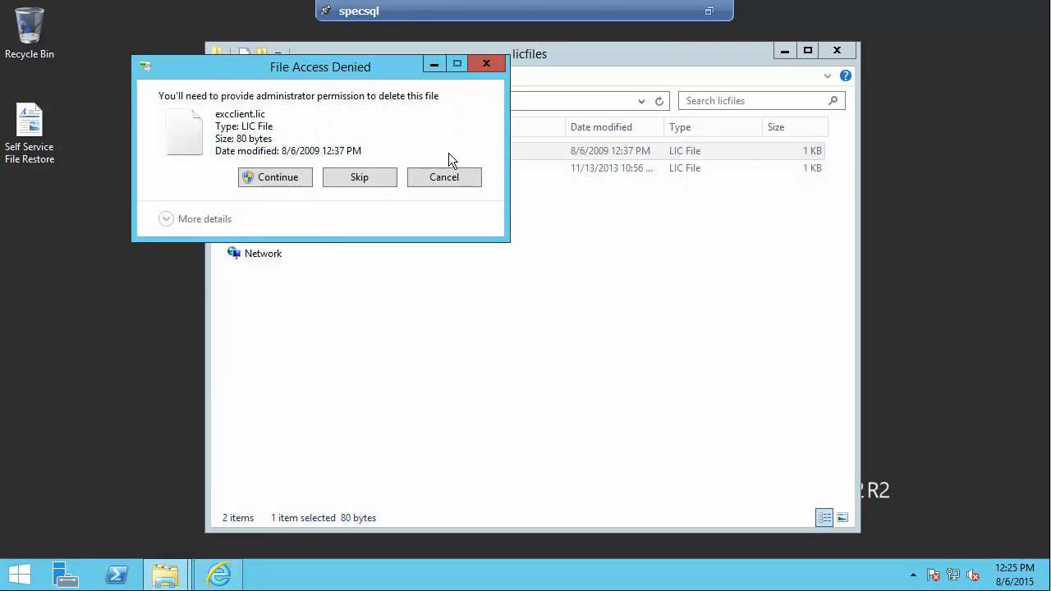
mouse_move(402, 123)
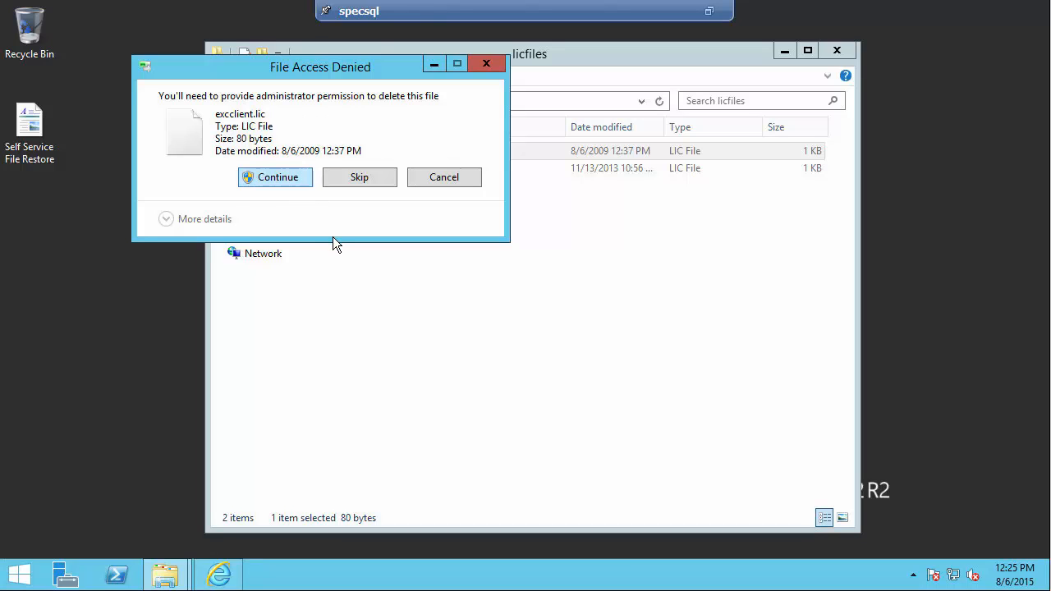
click(277, 176)
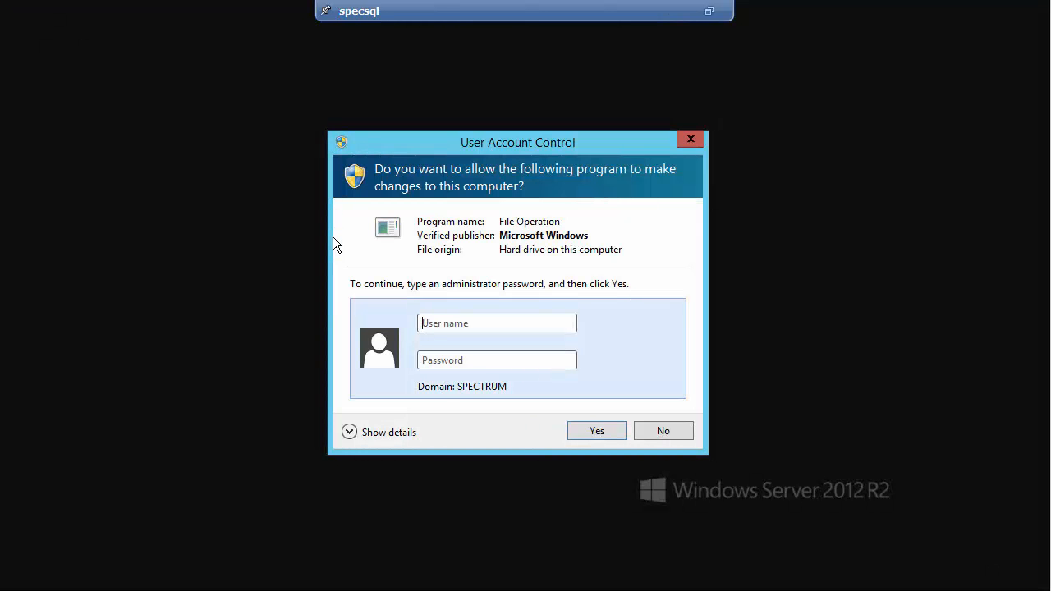
mouse_move(530, 406)
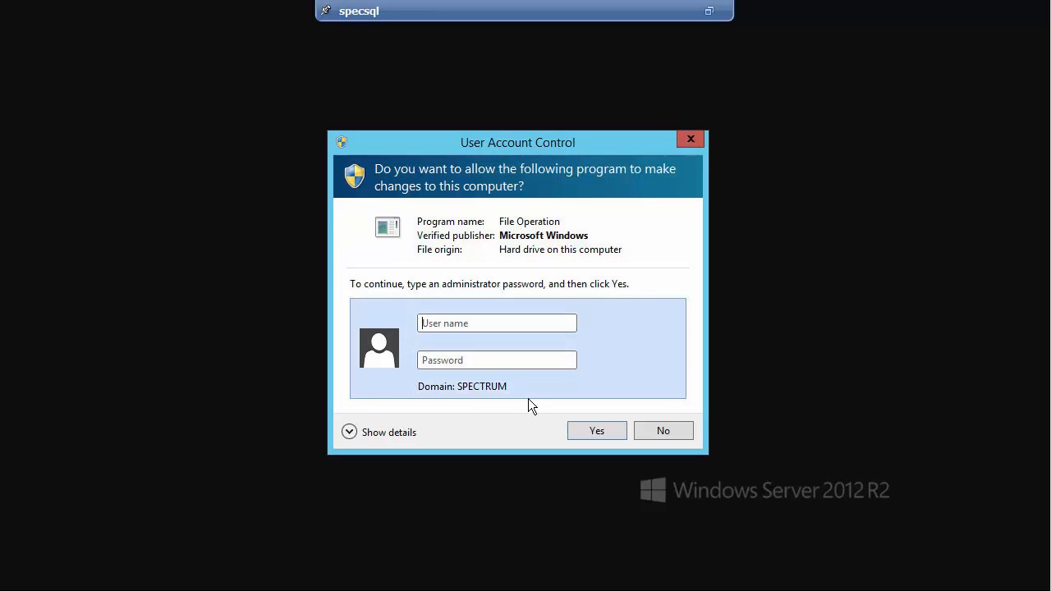
click(596, 431)
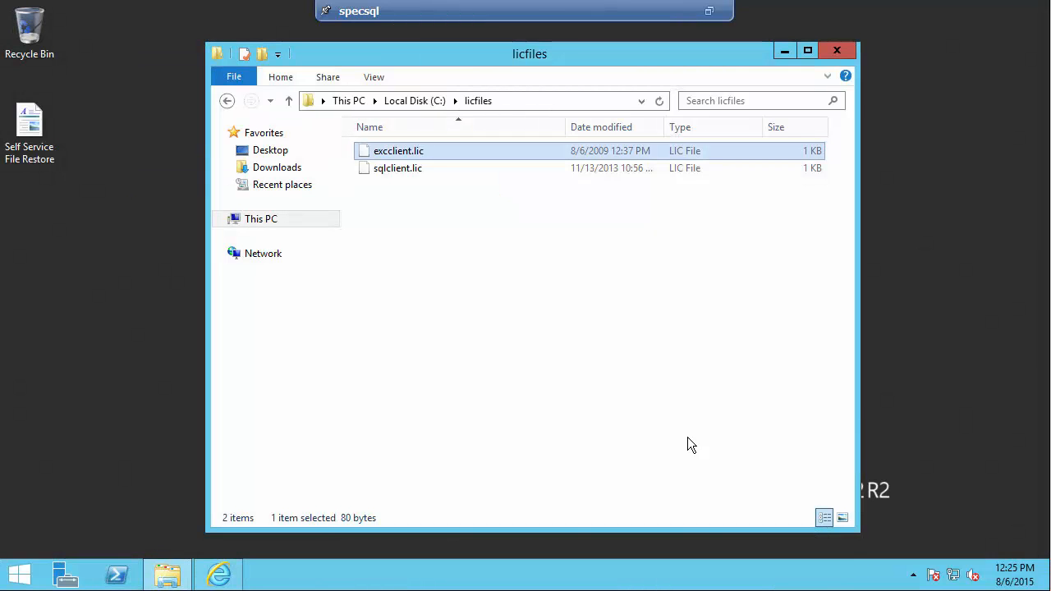
mouse_move(327, 521)
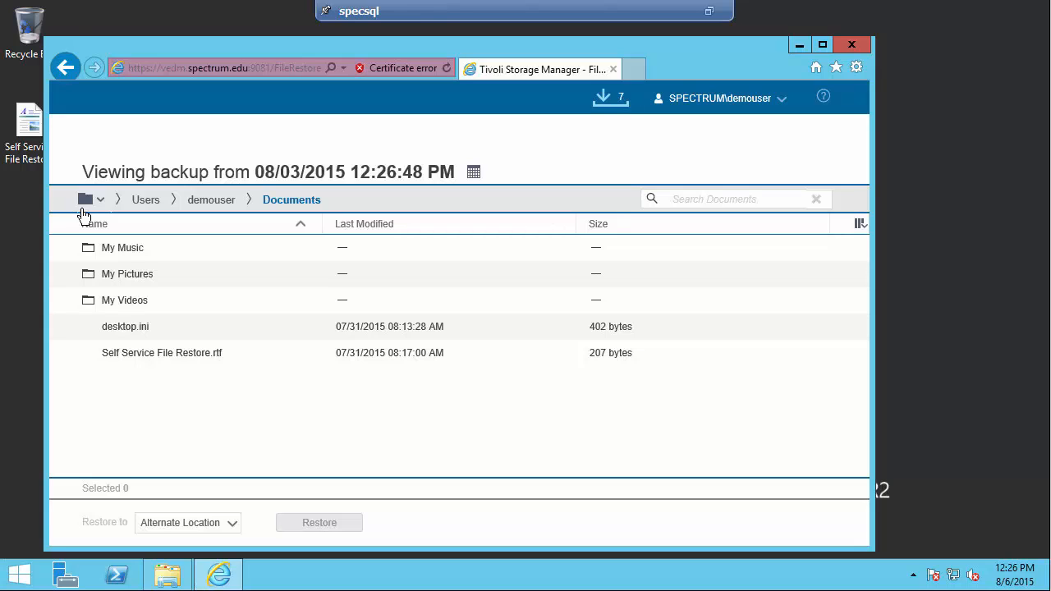
Switch to the specsql backup and select sqlclient.lic in licfiles
click(100, 199)
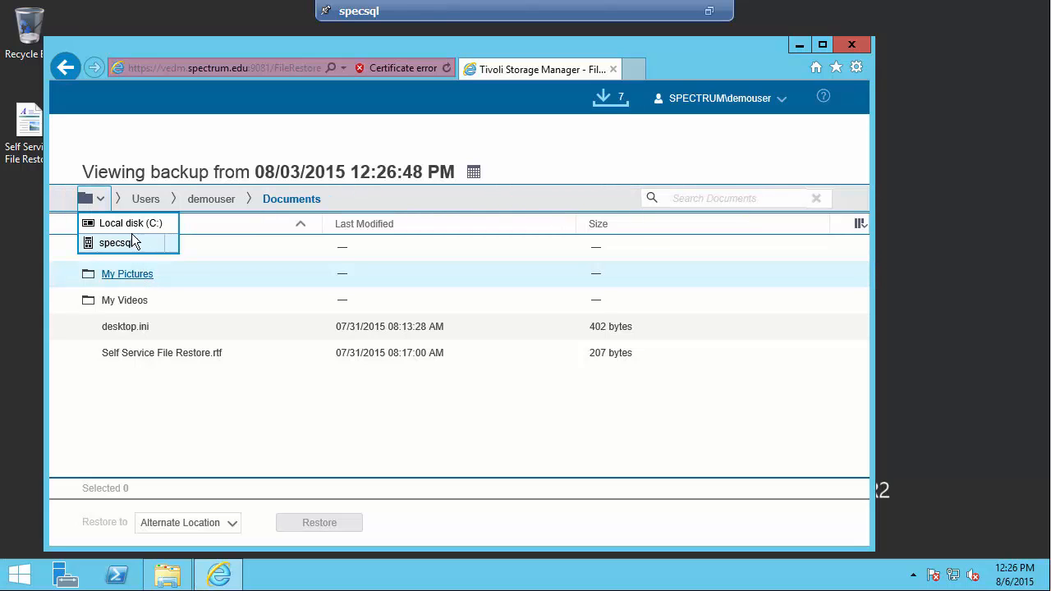
click(126, 223)
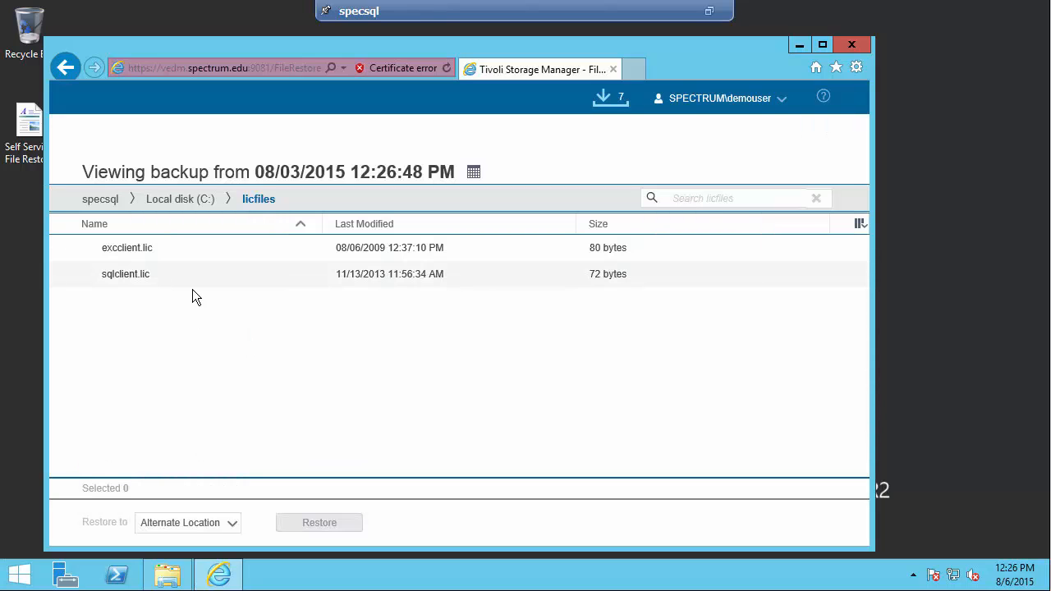
click(126, 274)
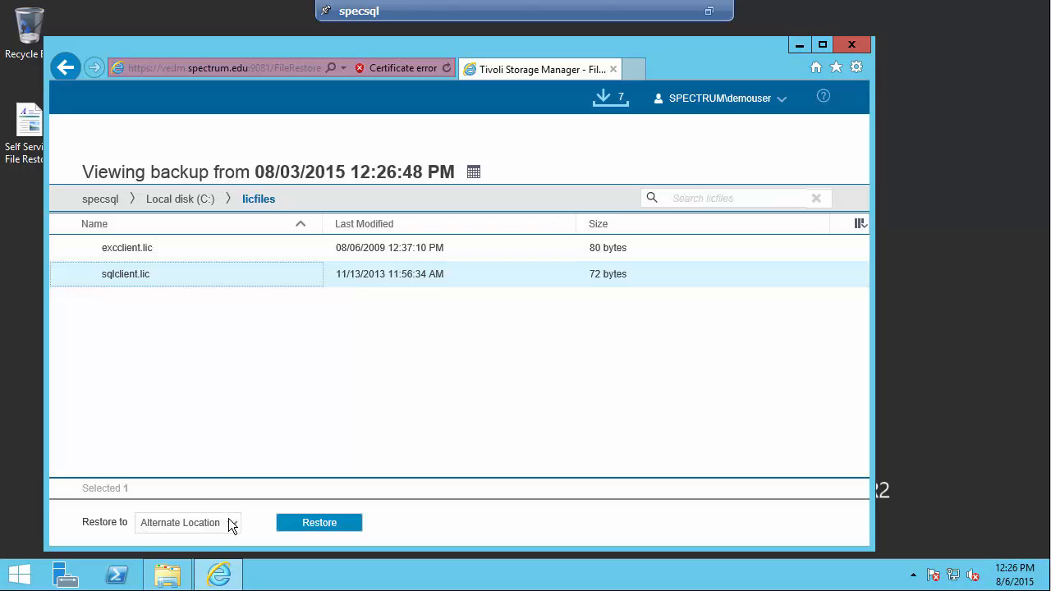
Restore sqlclient.lic to its original location and expand the licfiles restore entry
click(187, 522)
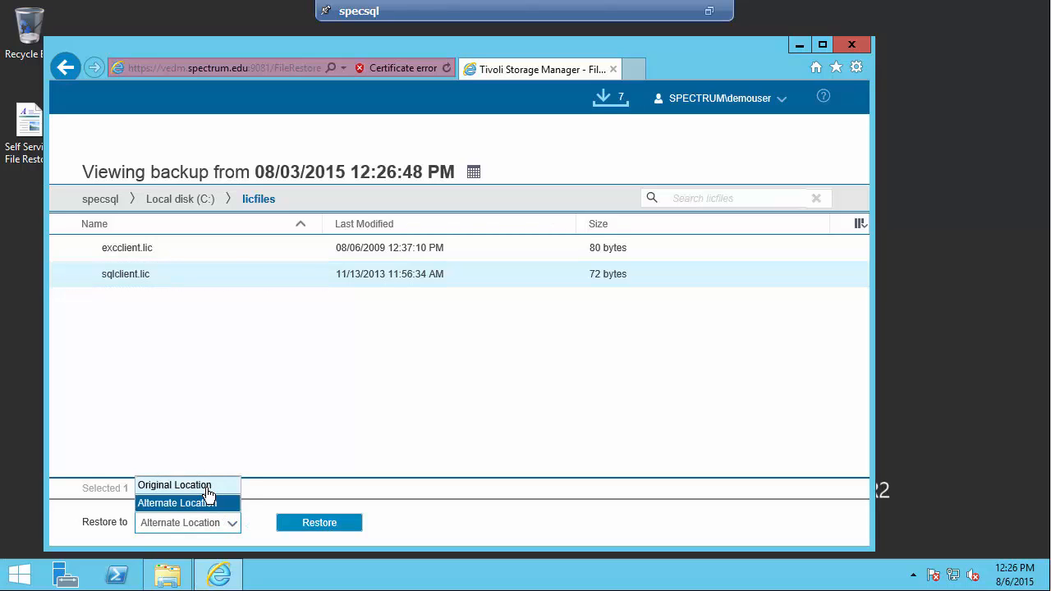
click(173, 484)
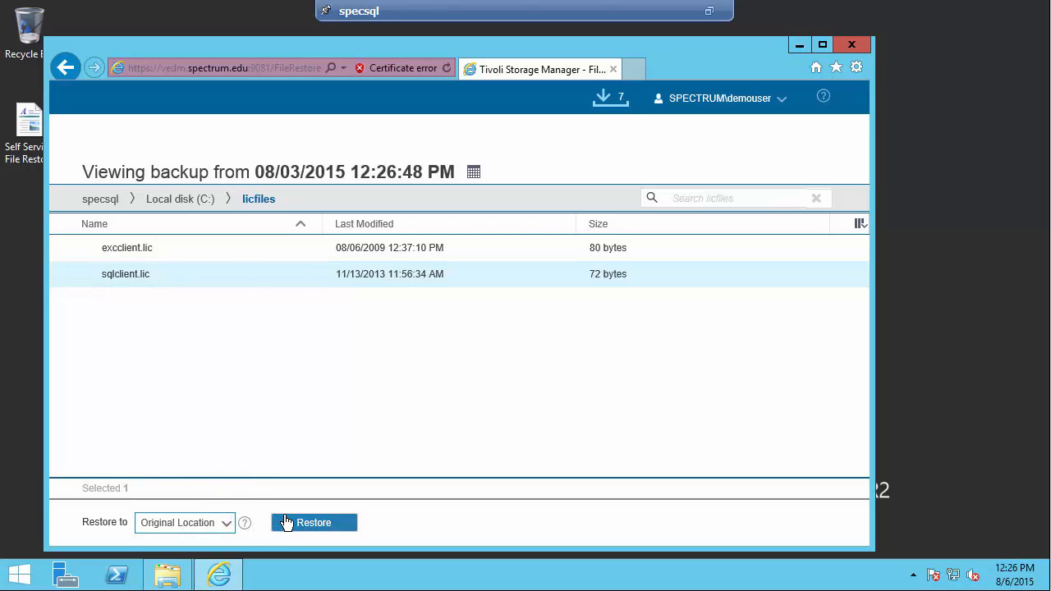
click(313, 522)
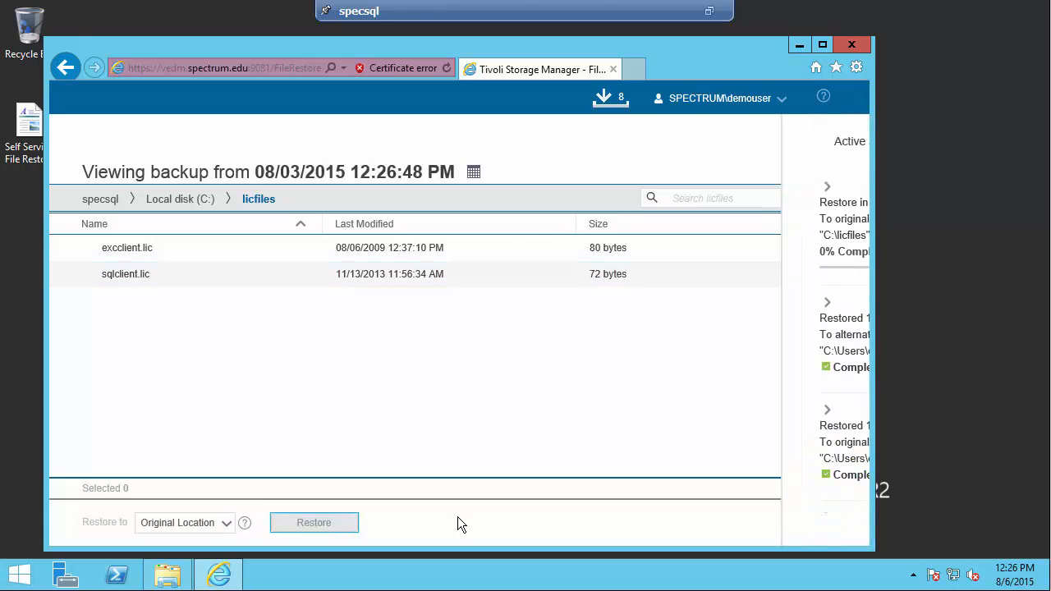
click(610, 97)
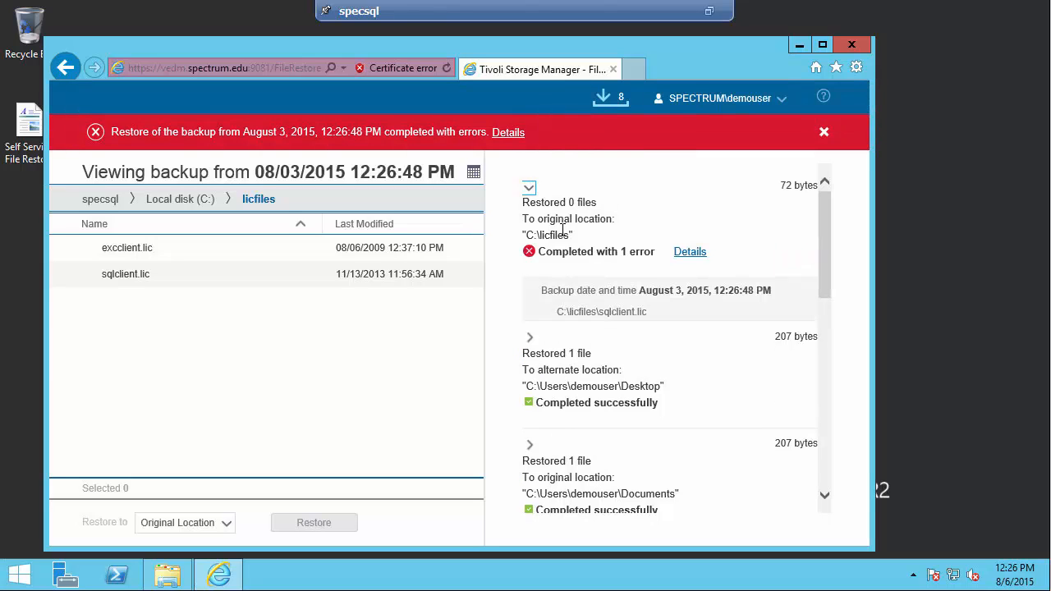
mouse_move(634, 278)
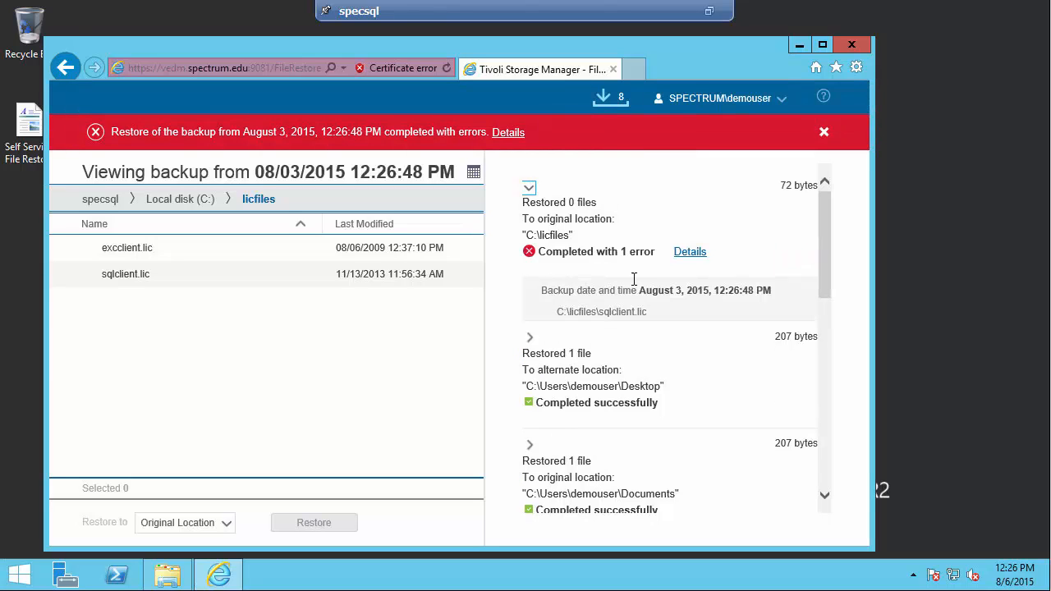
mouse_move(690, 252)
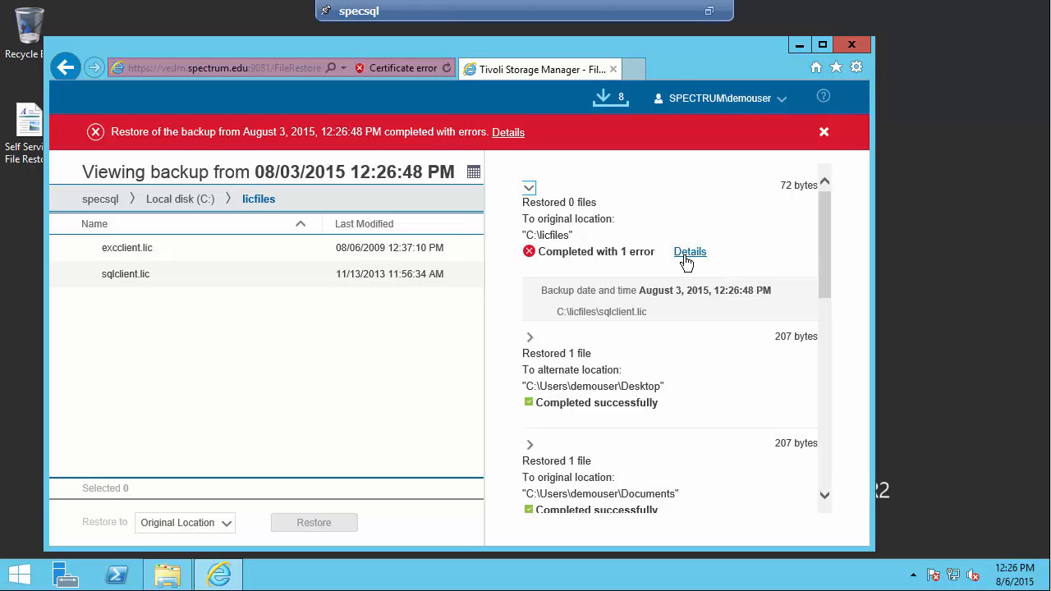
Open the error details showing sqlclient.lic lacked permission to restore
click(690, 251)
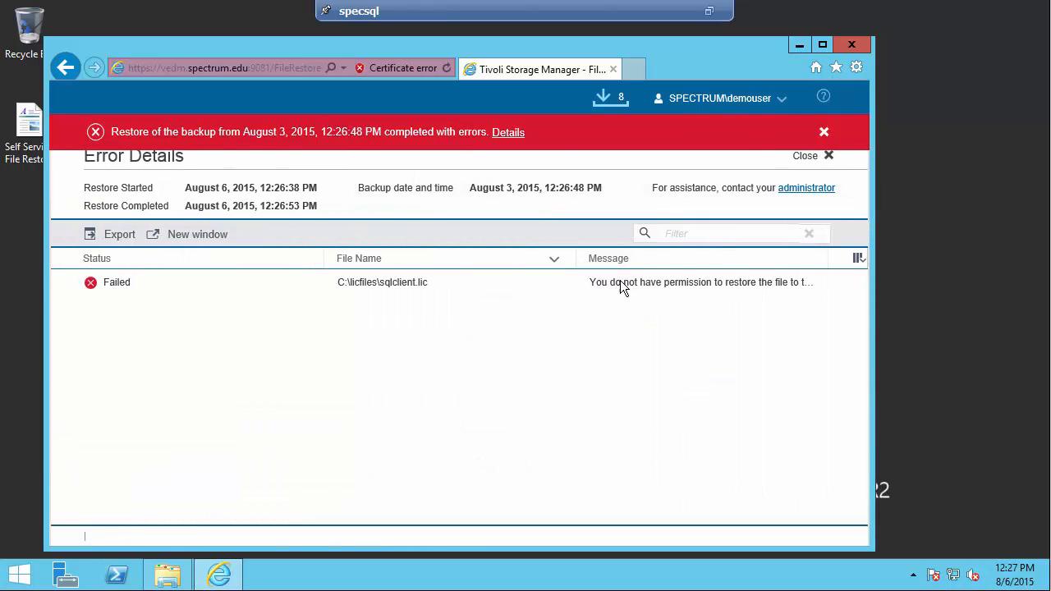
mouse_move(597, 305)
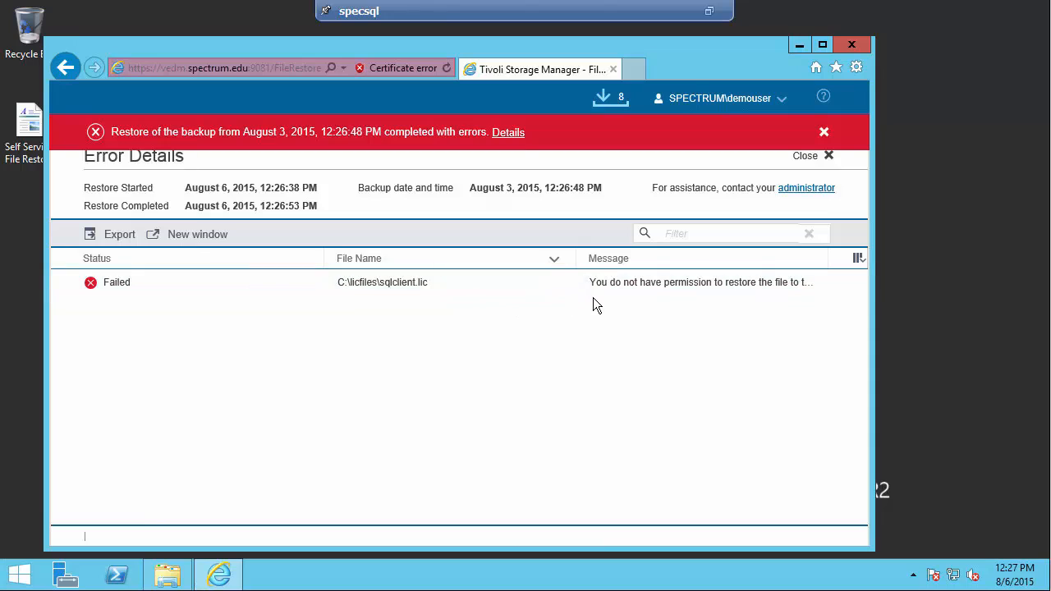
mouse_move(753, 297)
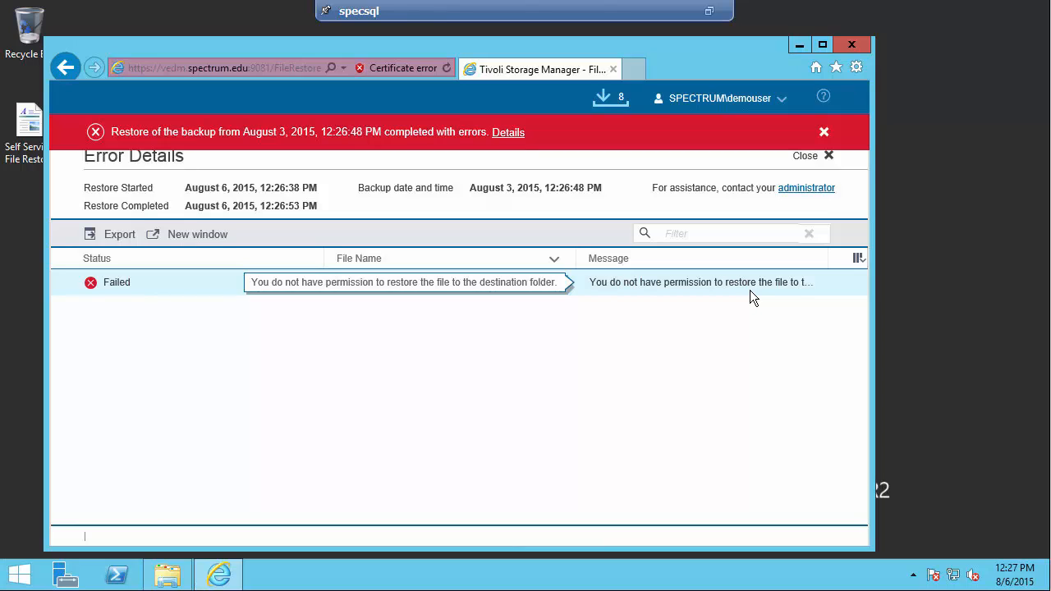
mouse_move(497, 194)
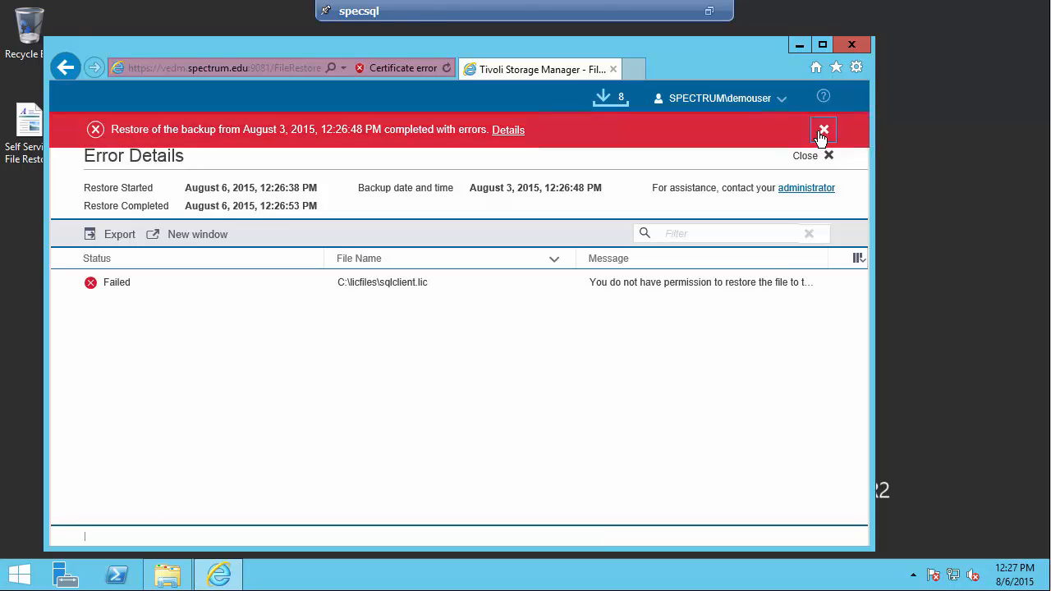
Close the failed-restore banner and error details, then log out from the account menu
click(824, 130)
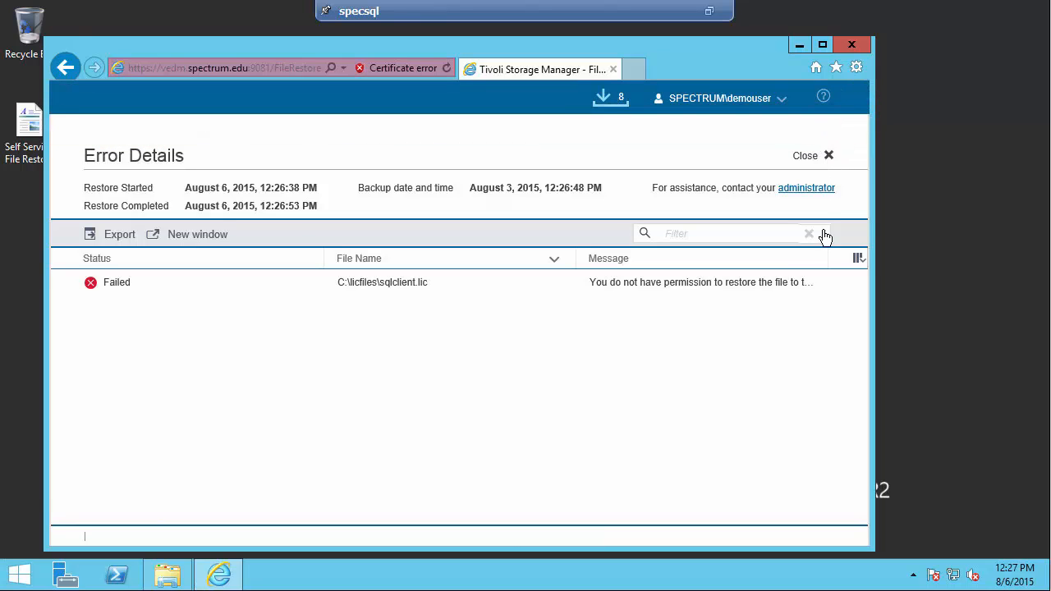
click(805, 155)
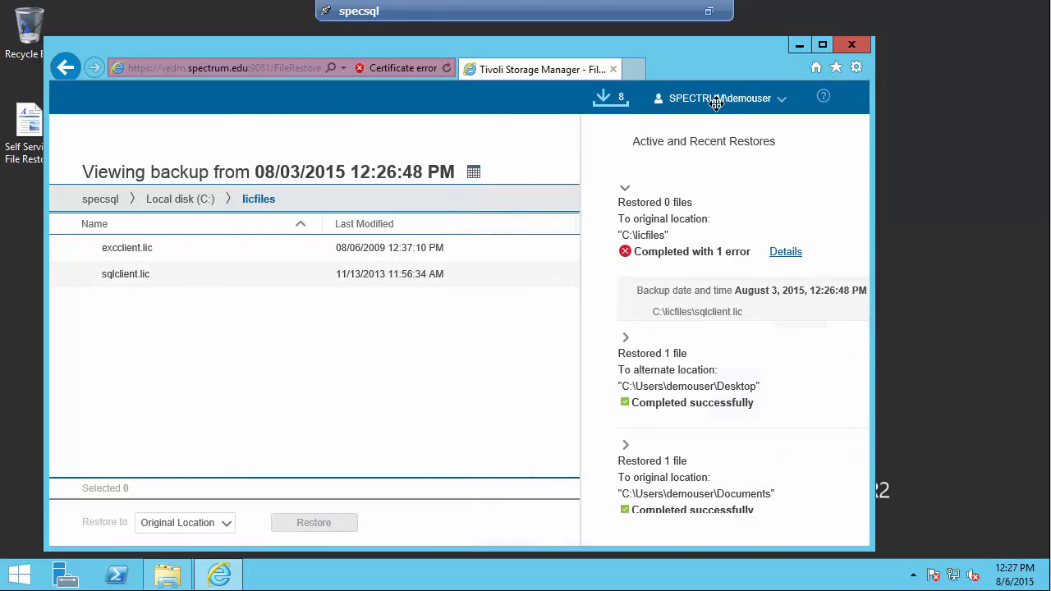
click(719, 98)
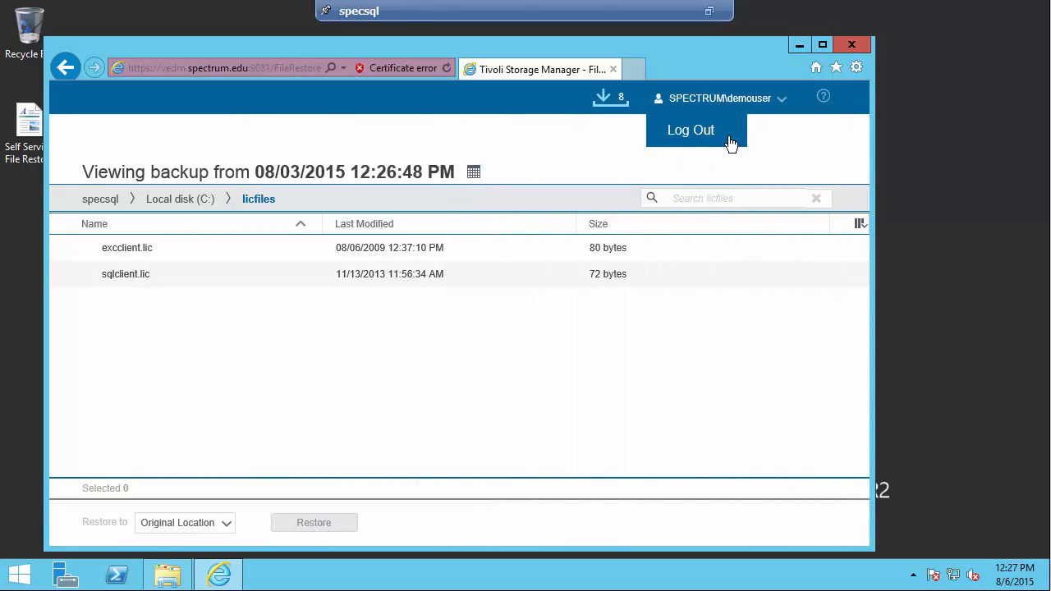
click(690, 130)
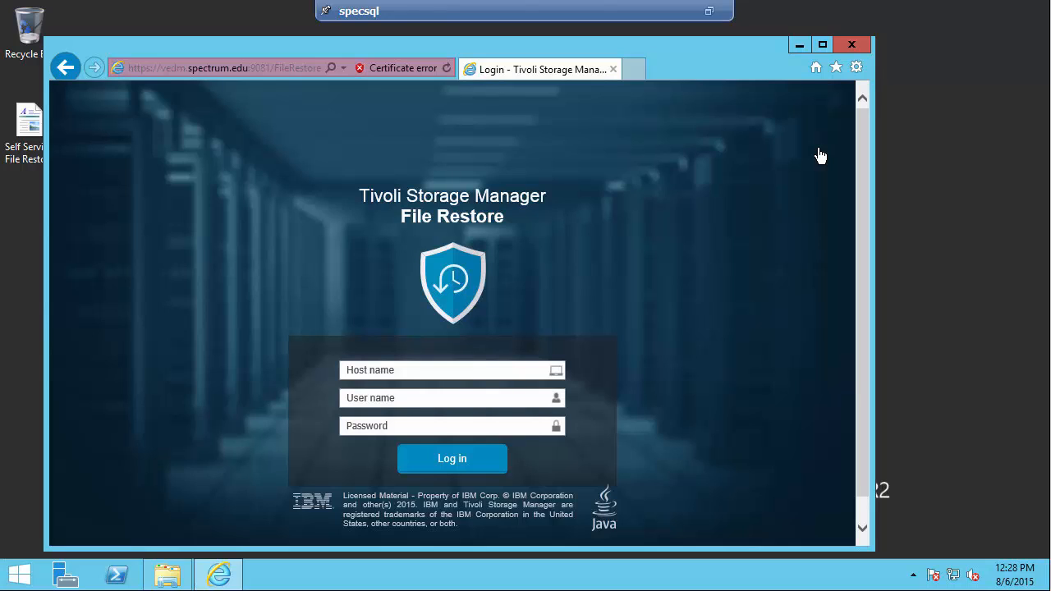
mouse_move(951, 438)
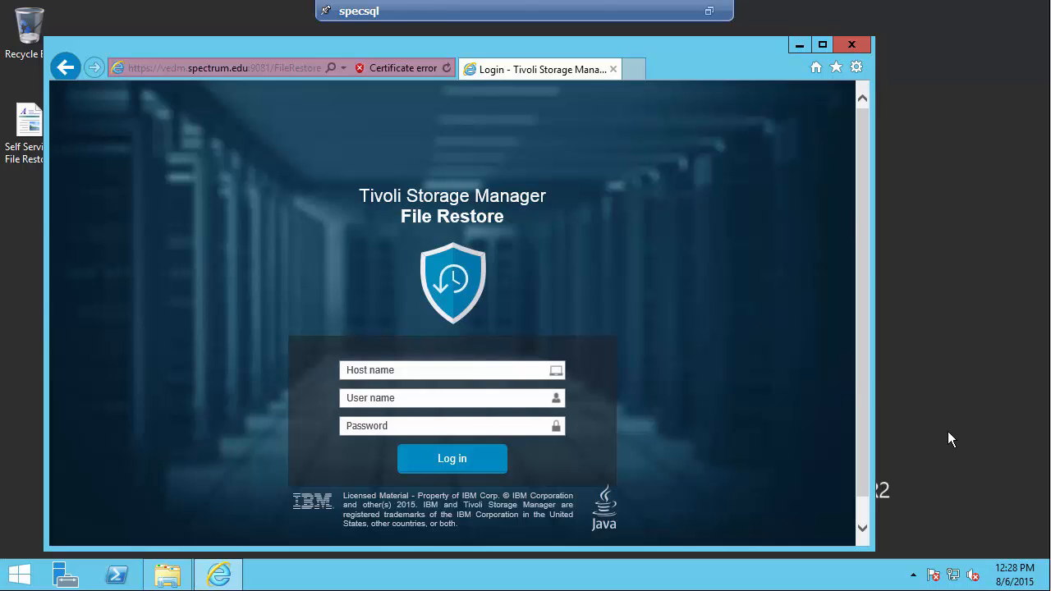